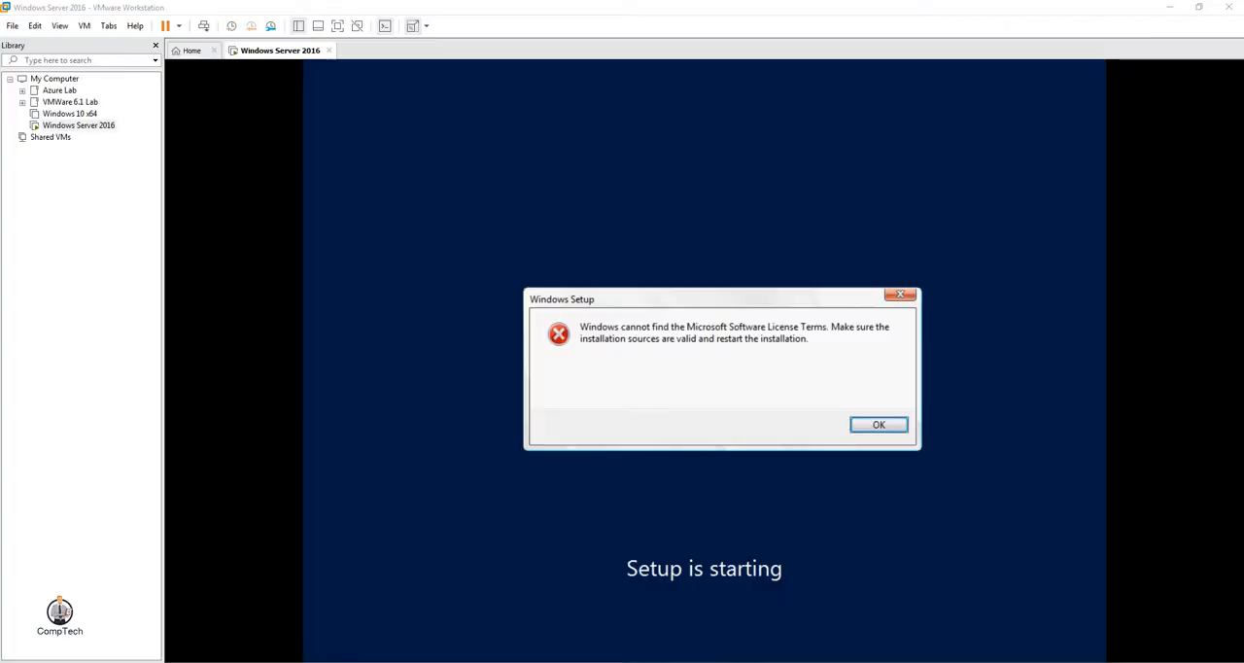
{"action": "mouse_move", "coordinate": [600, 335]}
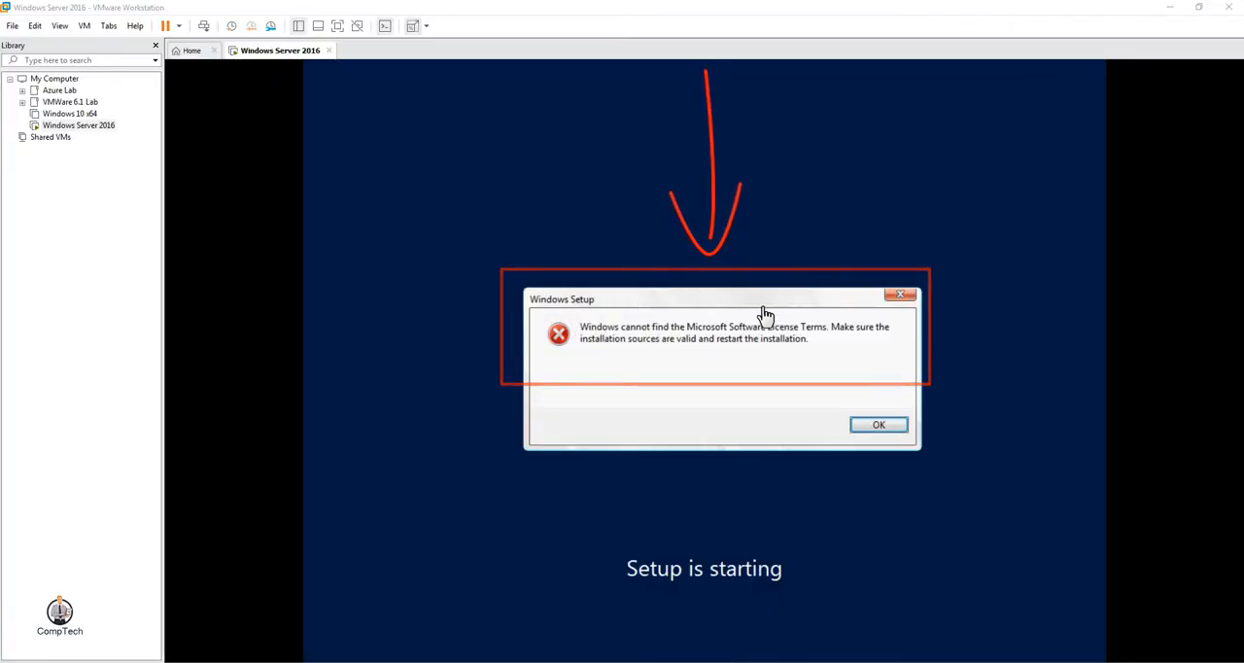
{"action": "mouse_move", "coordinate": [375, 115]}
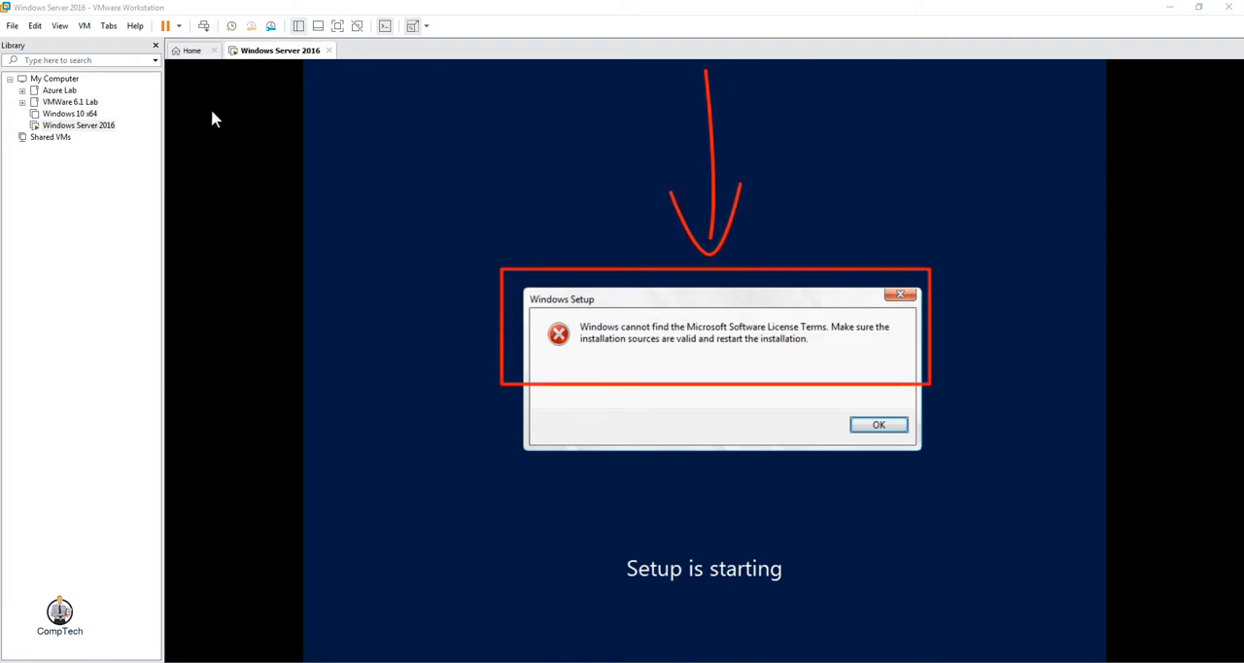
{"action": "mouse_move", "coordinate": [65, 130]}
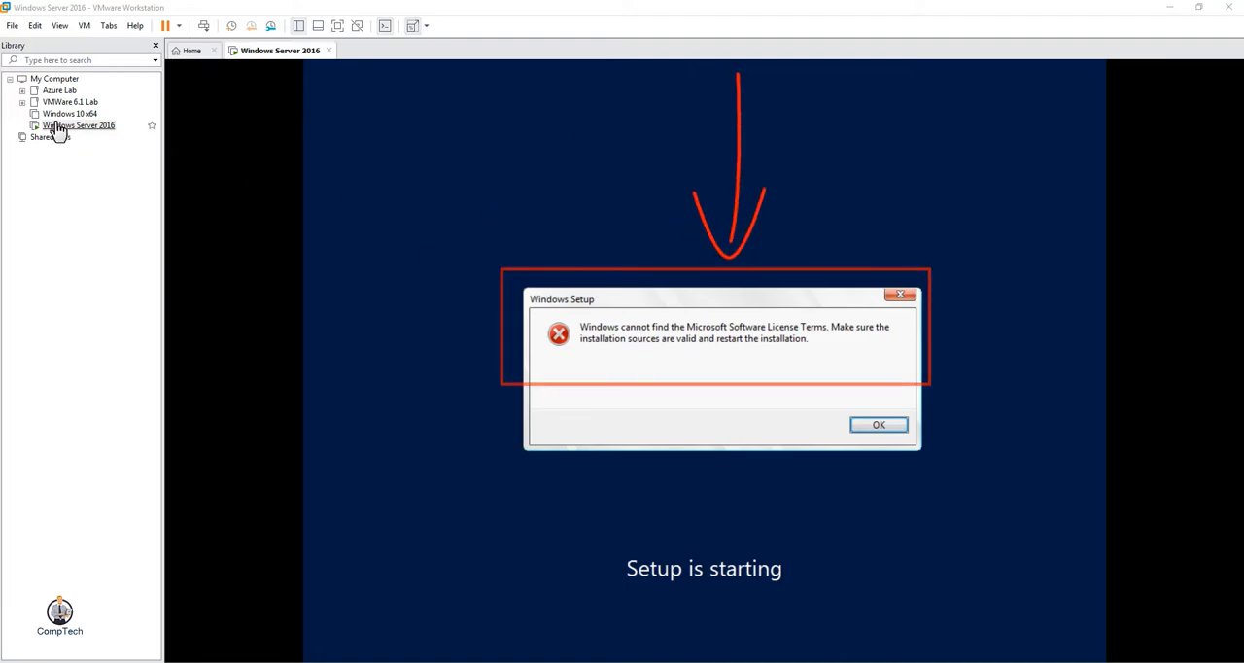
- Review the existing Windows Server 2016 VM's settings and virtual hard disk details
{"action": "right_click", "coordinate": [78, 124]}
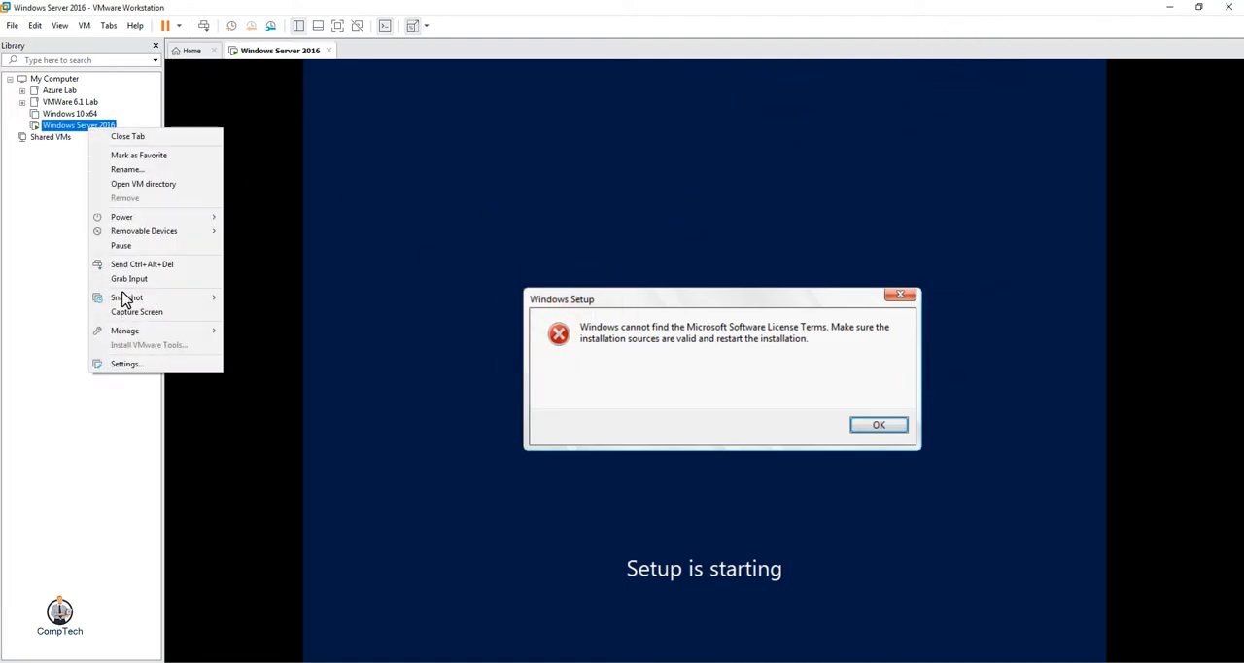
{"action": "left_click", "coordinate": [377, 193]}
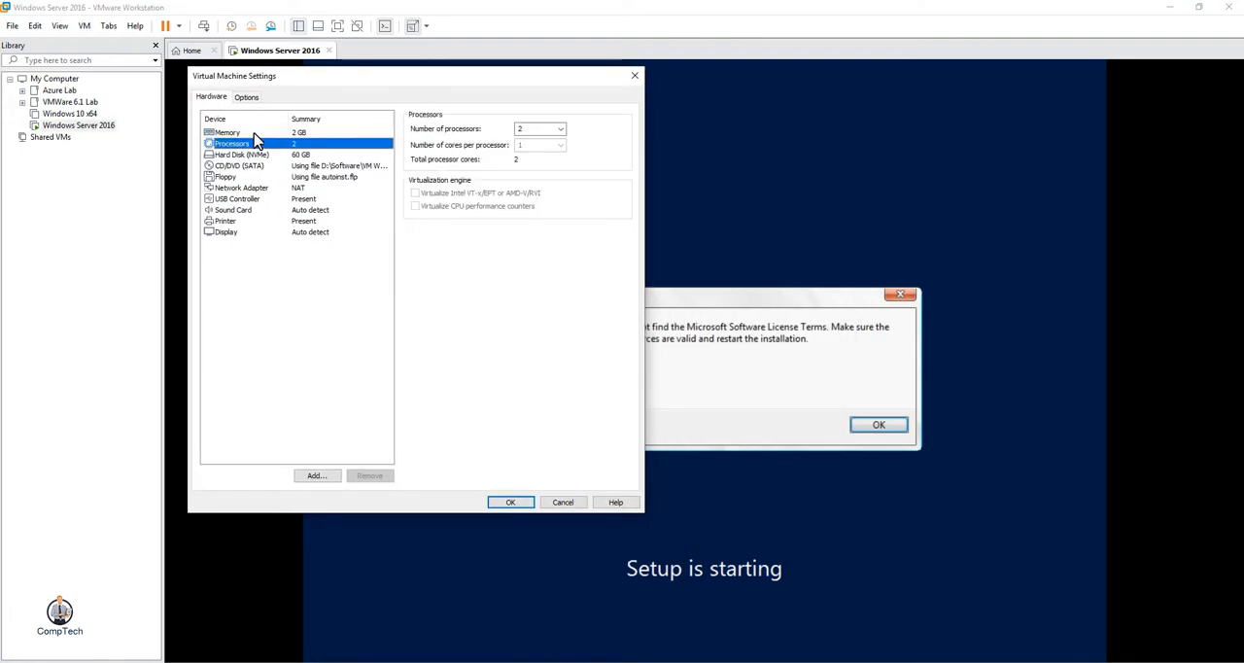
{"action": "left_click", "coordinate": [241, 156]}
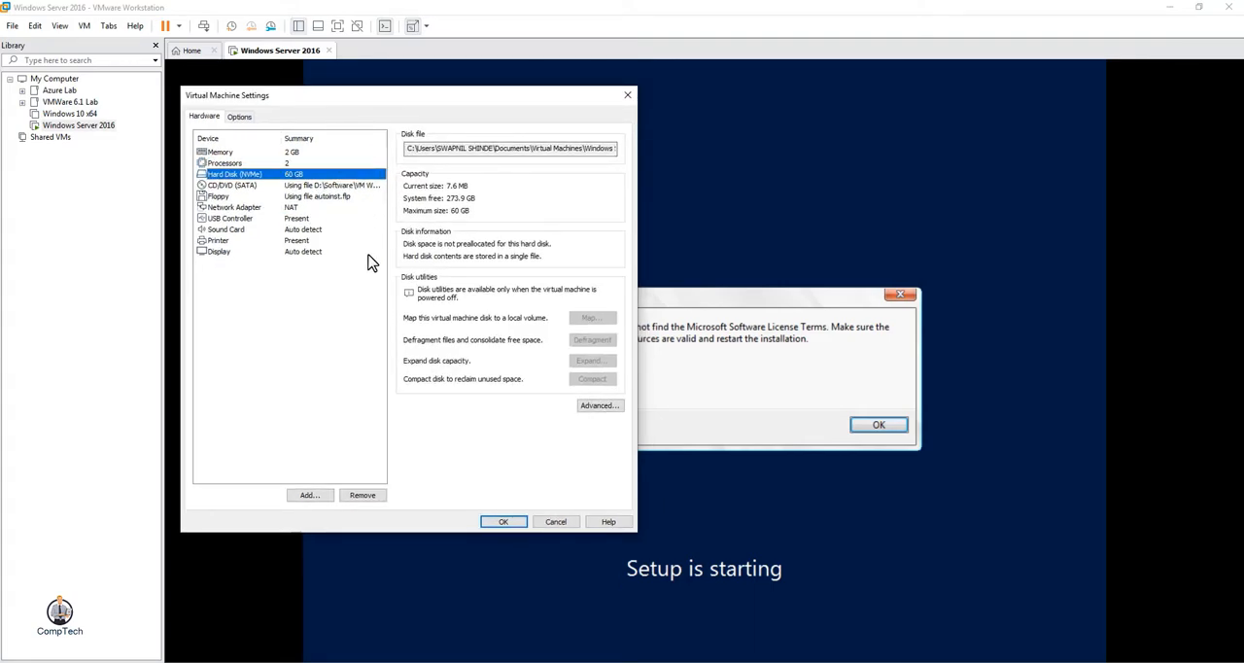
{"action": "mouse_move", "coordinate": [342, 101]}
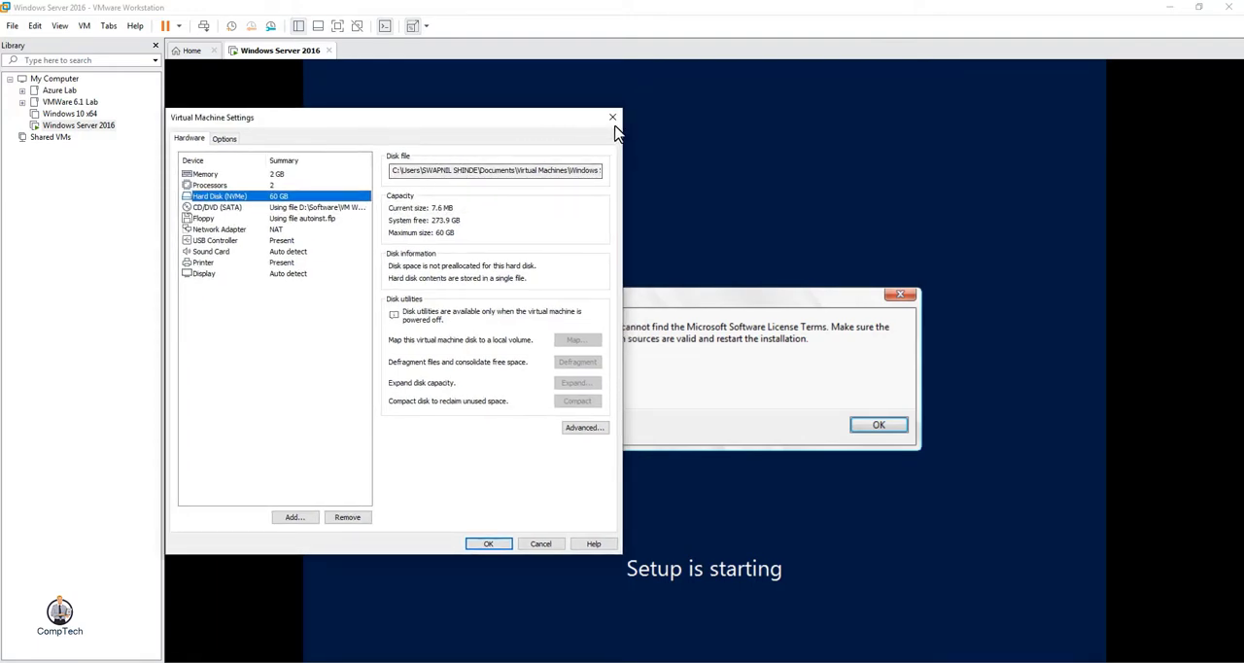
{"action": "mouse_move", "coordinate": [599, 619]}
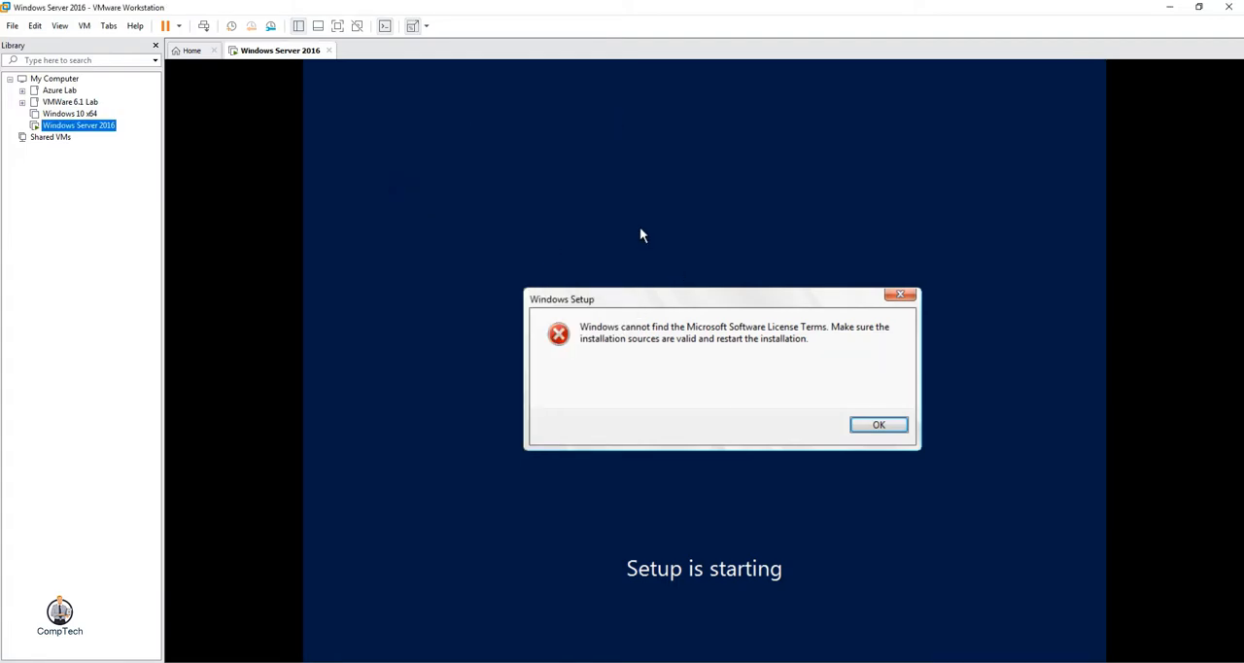
- Start a new custom VM with Workstation 15.x compatibility, installing the operating system later
{"action": "left_click", "coordinate": [11, 25]}
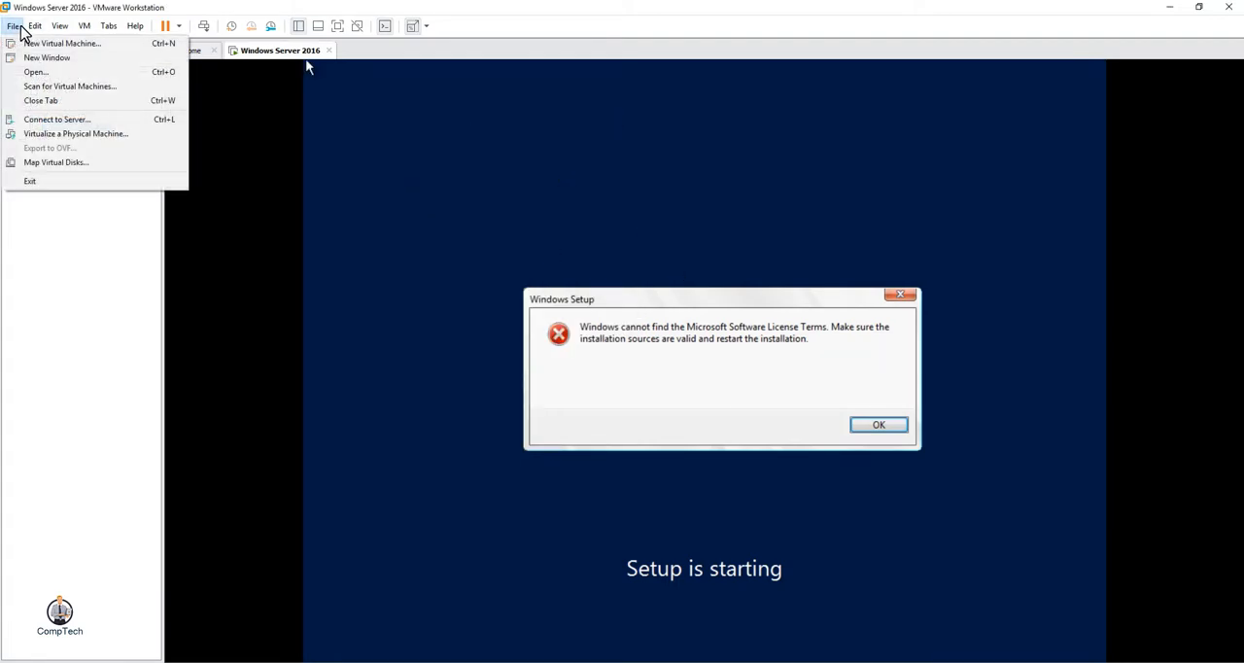
{"action": "left_click", "coordinate": [74, 39]}
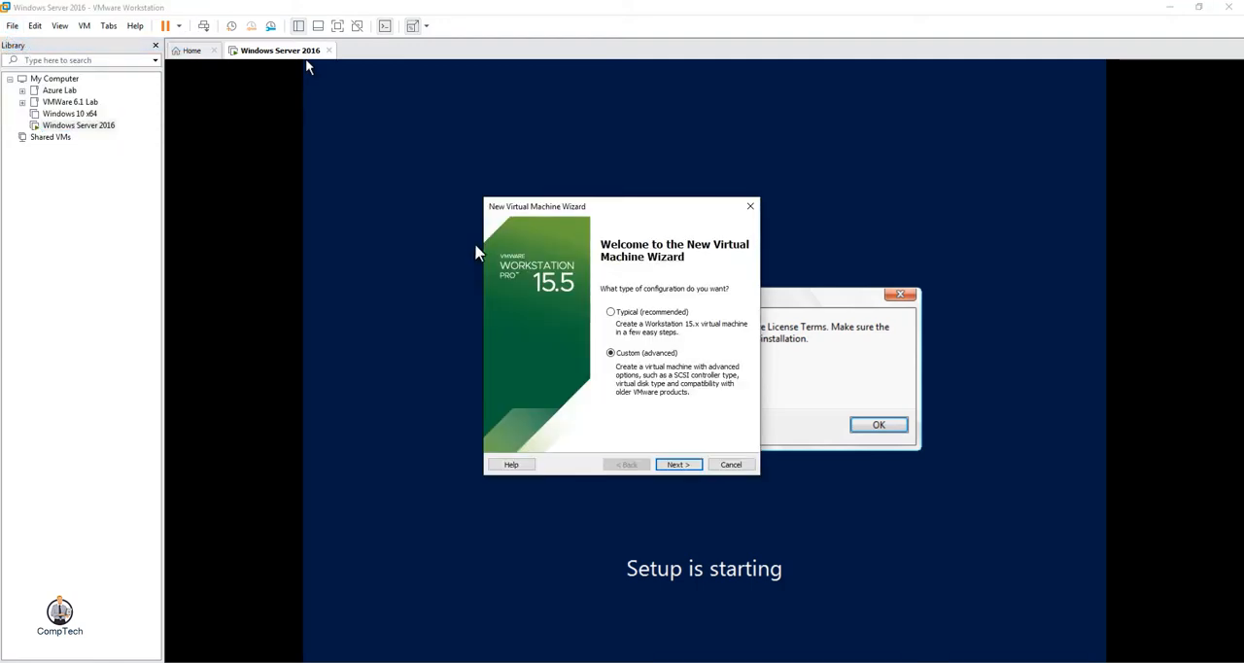
{"action": "left_click", "coordinate": [678, 464]}
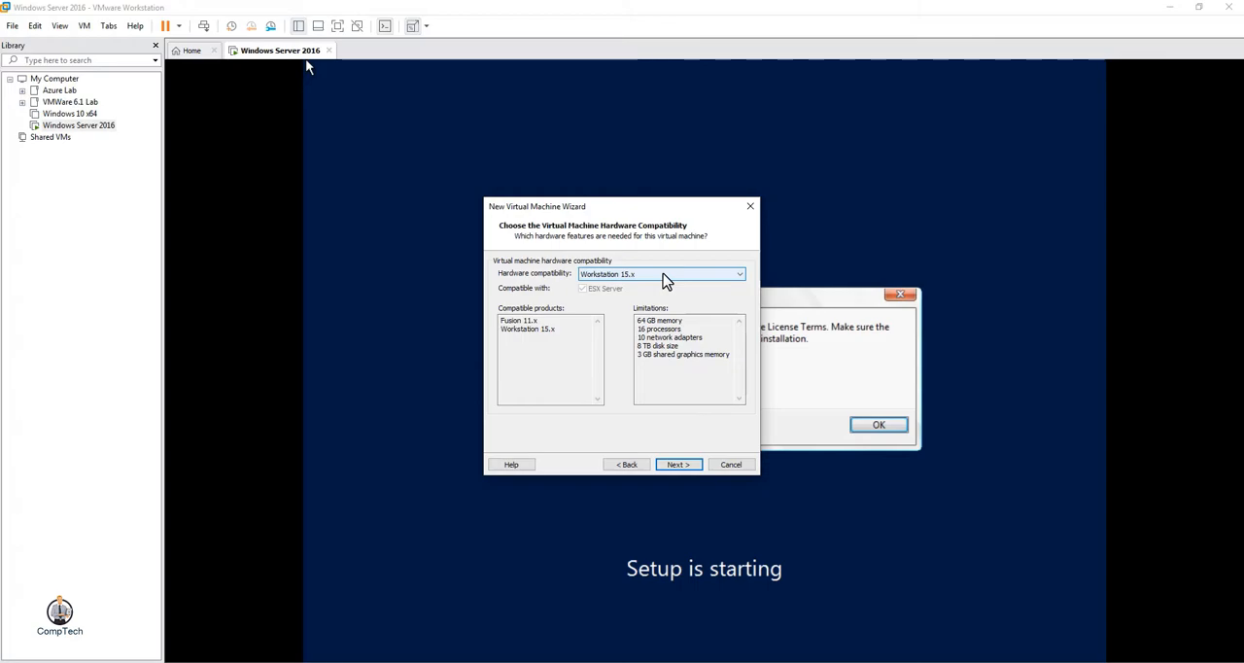
{"action": "left_click", "coordinate": [736, 272]}
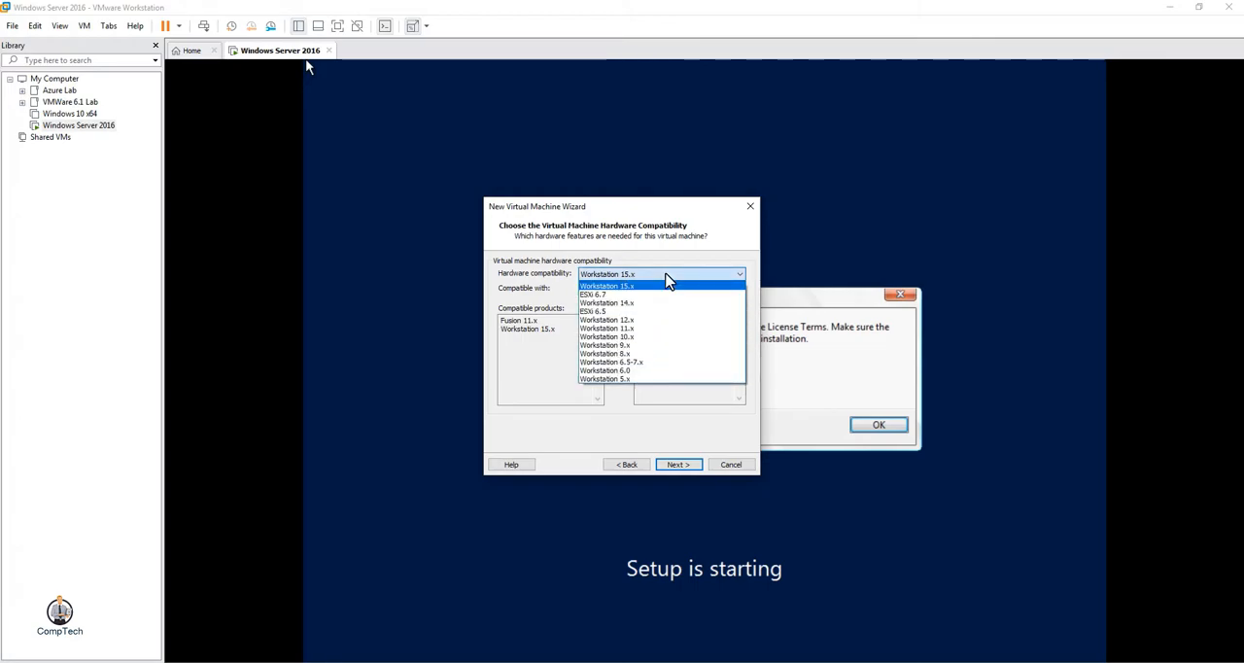
{"action": "left_click", "coordinate": [677, 464]}
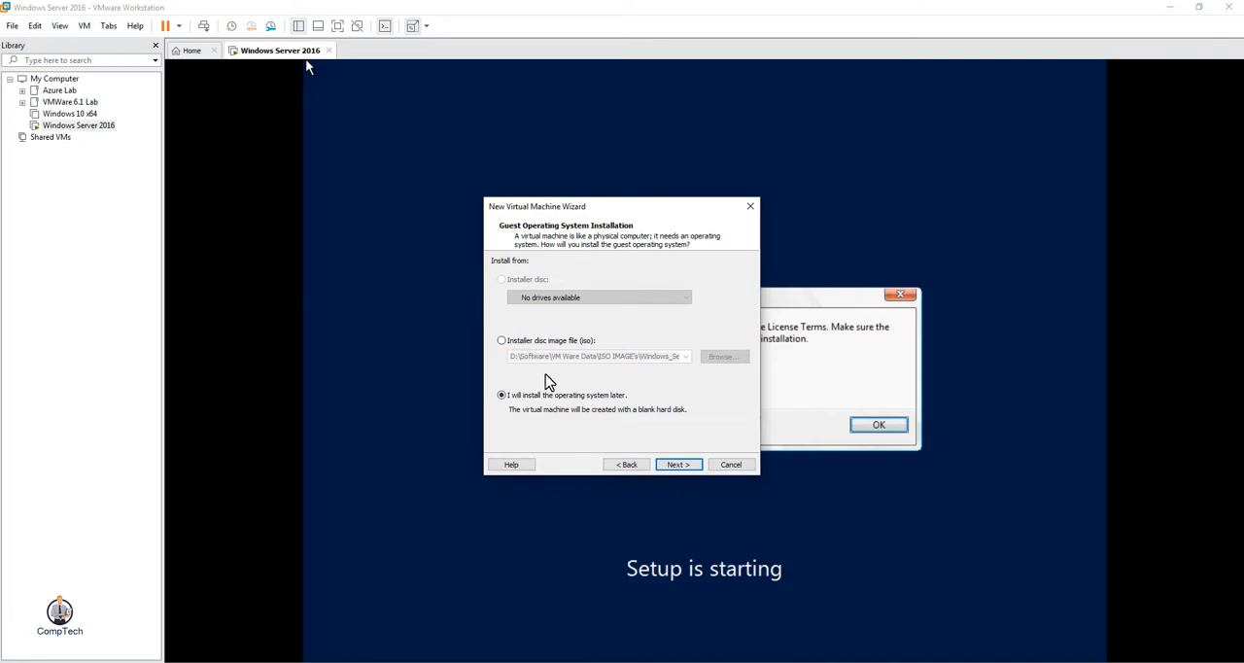
{"action": "left_click", "coordinate": [502, 341]}
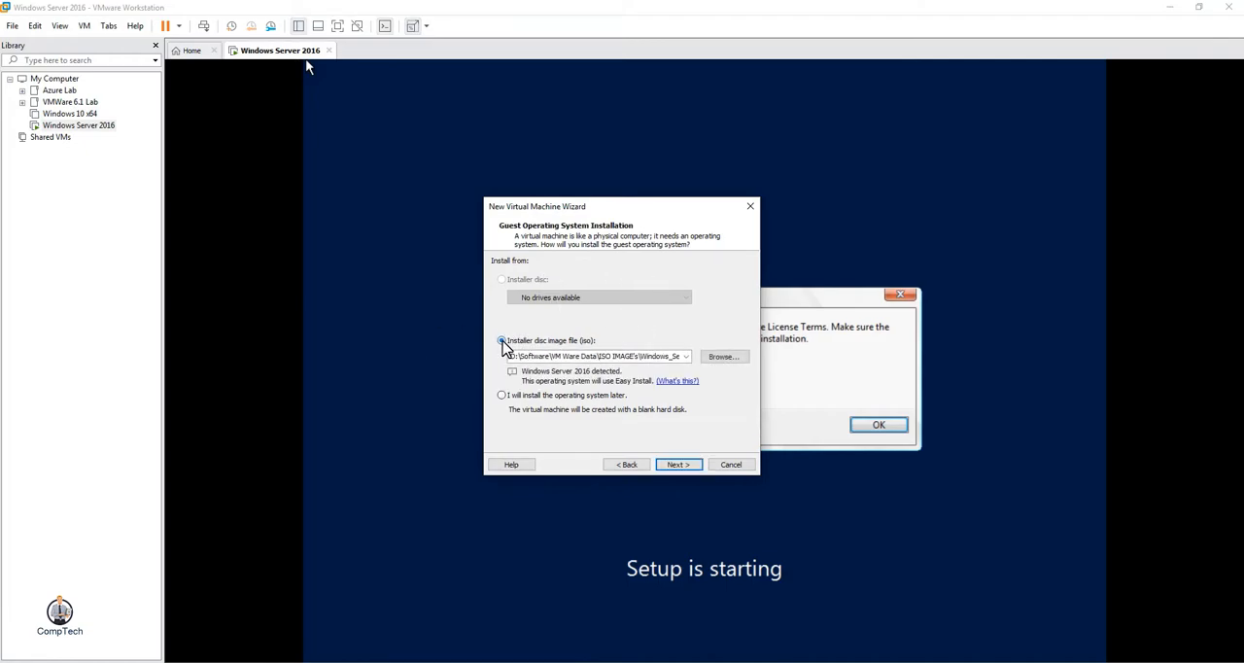
{"action": "left_click", "coordinate": [502, 393]}
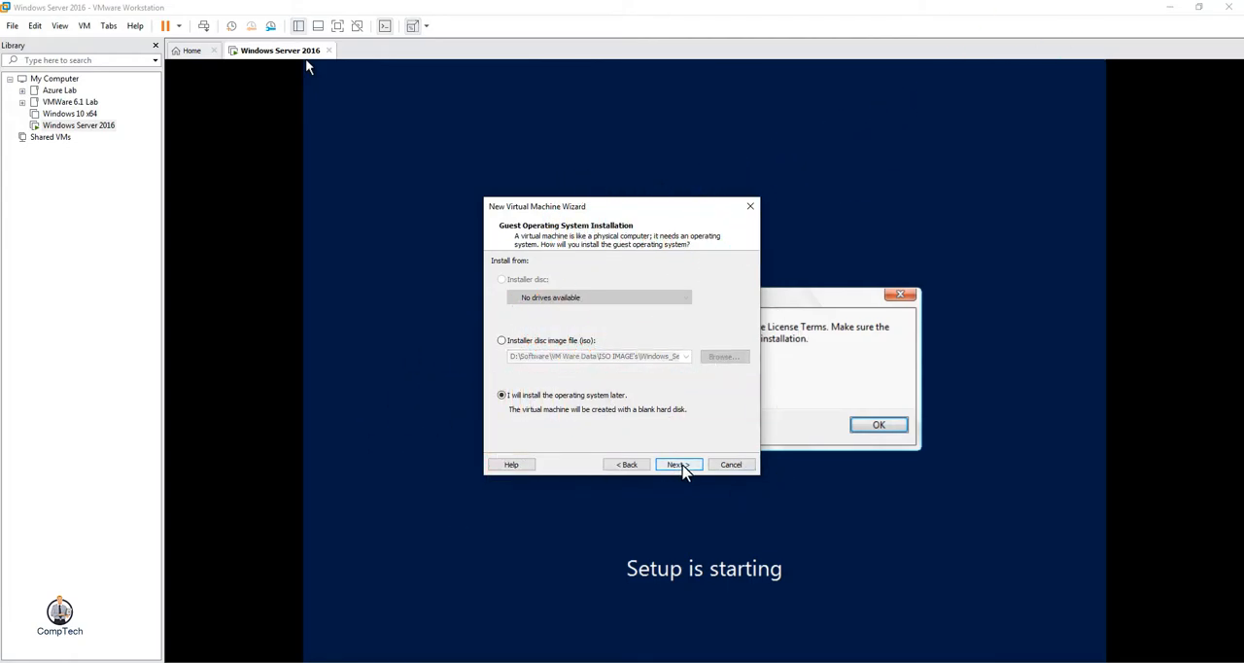
- Choose Windows Server 2016 as guest OS and name the VM 'Windows Server 2016_ADDS'
{"action": "left_click", "coordinate": [676, 464]}
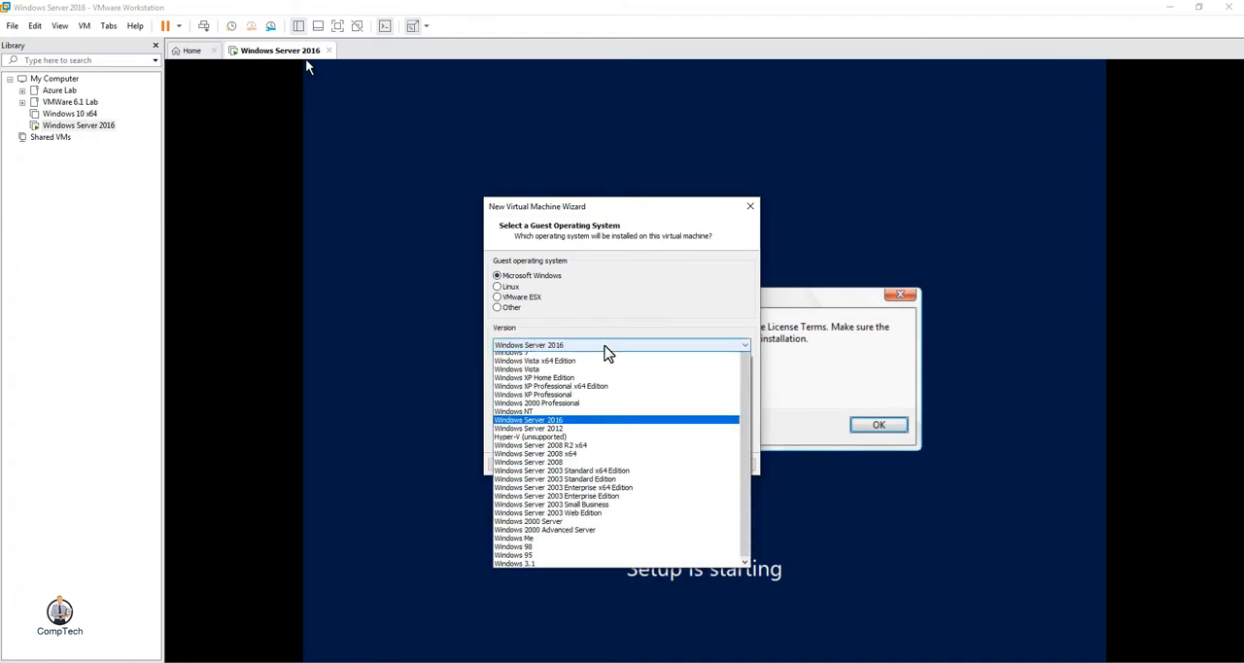
{"action": "left_click", "coordinate": [529, 427]}
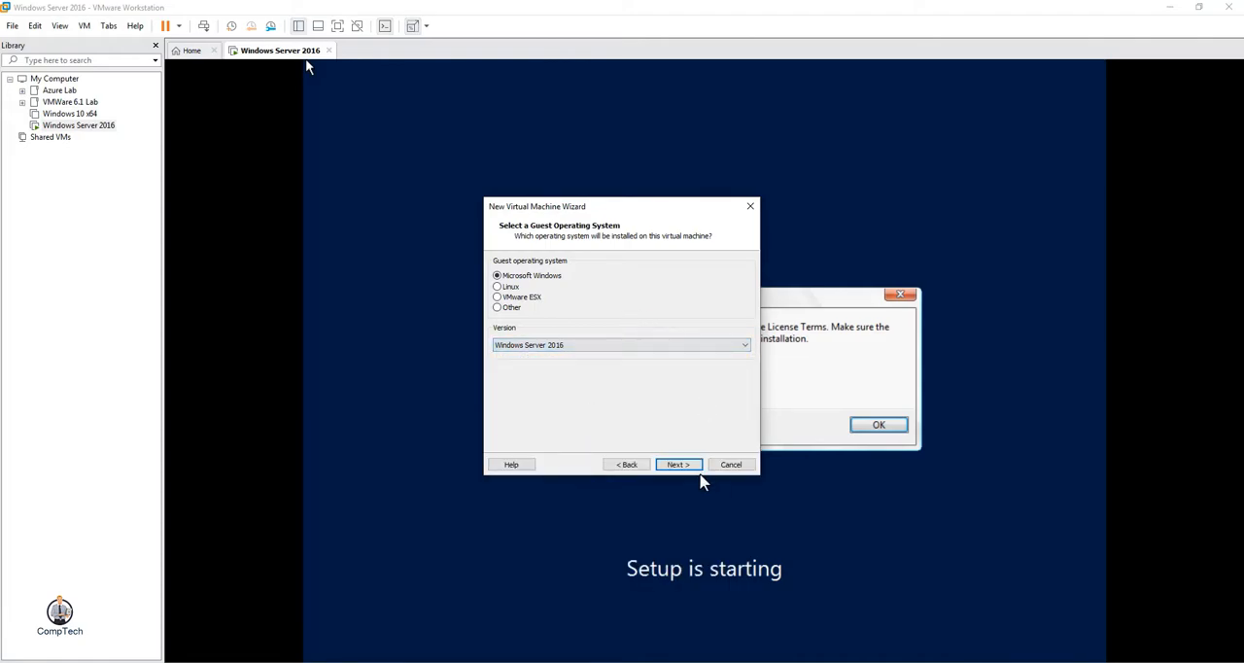
{"action": "left_click", "coordinate": [679, 465]}
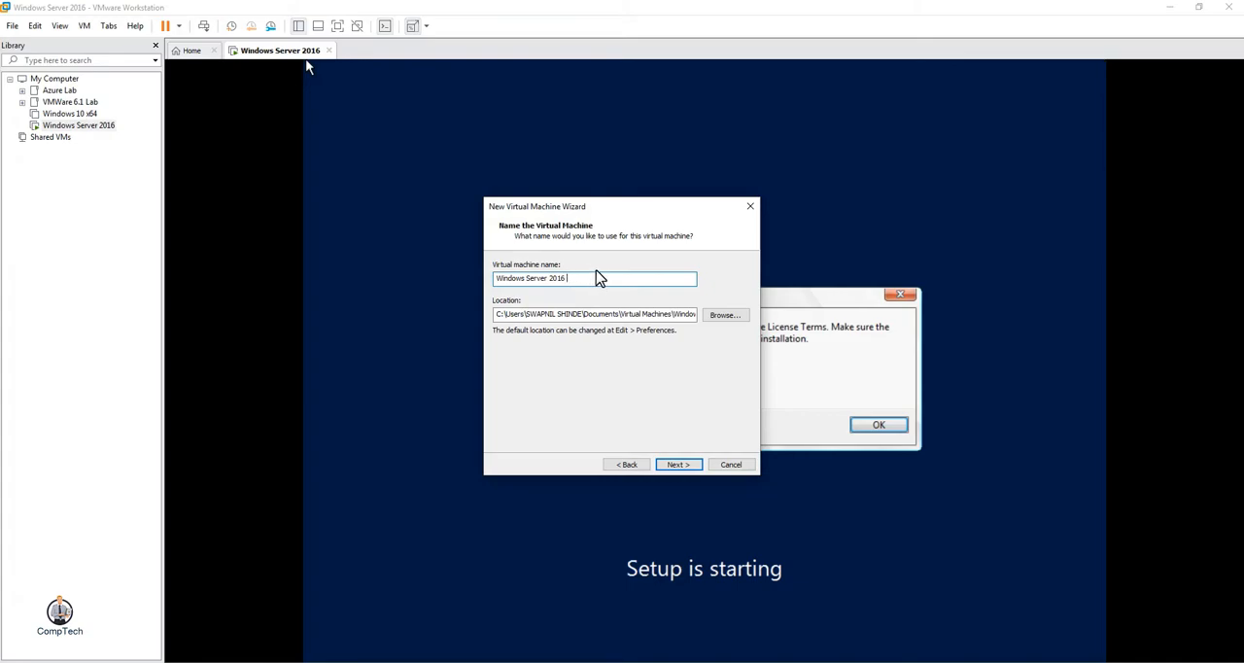
{"action": "type", "text": "_a"}
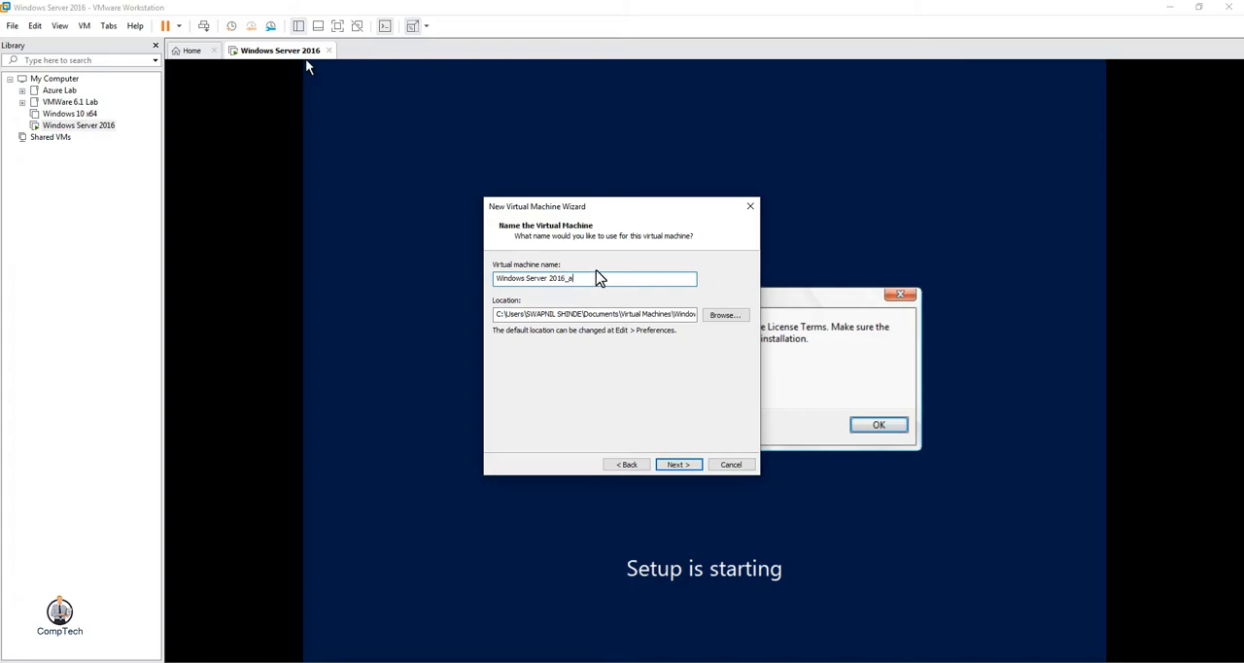
{"action": "key", "text": "Backspace"}
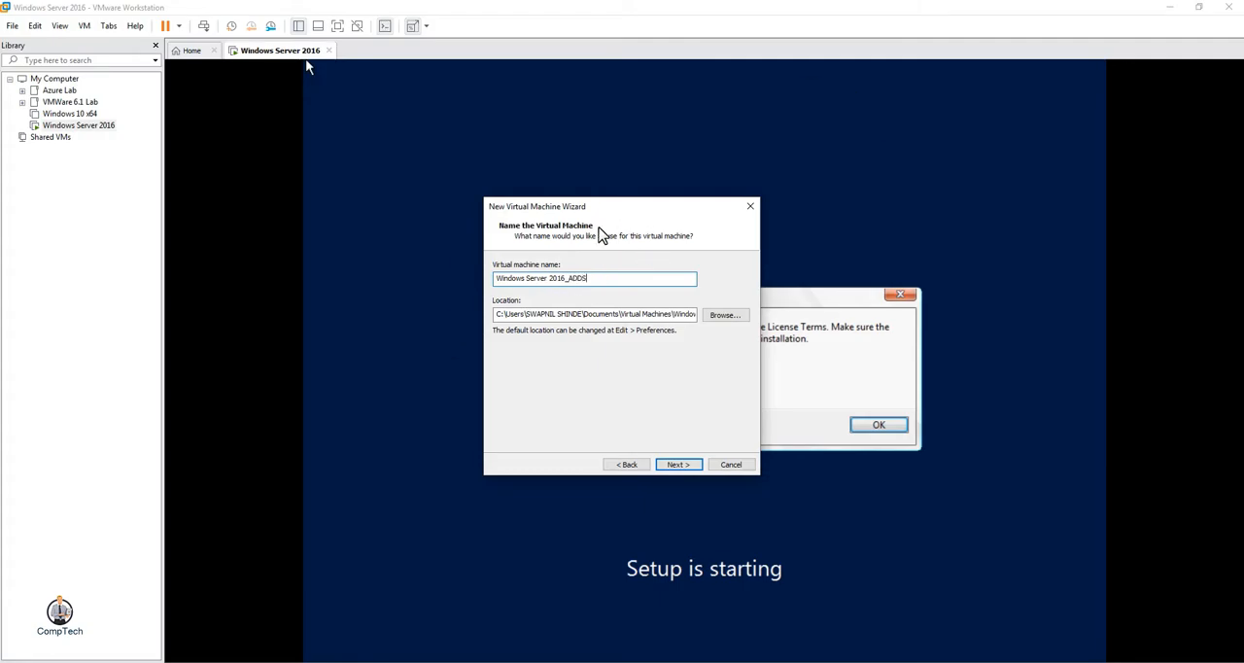
{"action": "left_click", "coordinate": [679, 465]}
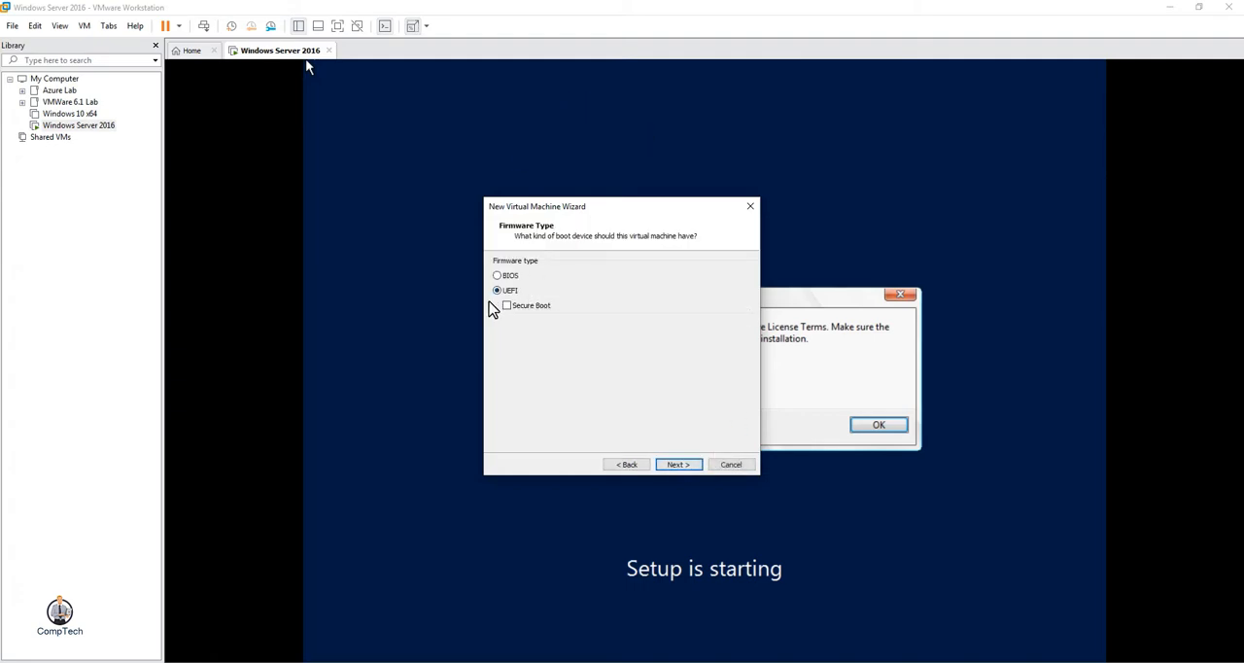
- Keep the default UEFI firmware, processors, 2048 MB memory, NAT networking, LSI Logic SAS and NVMe disk type
{"action": "left_click", "coordinate": [679, 464]}
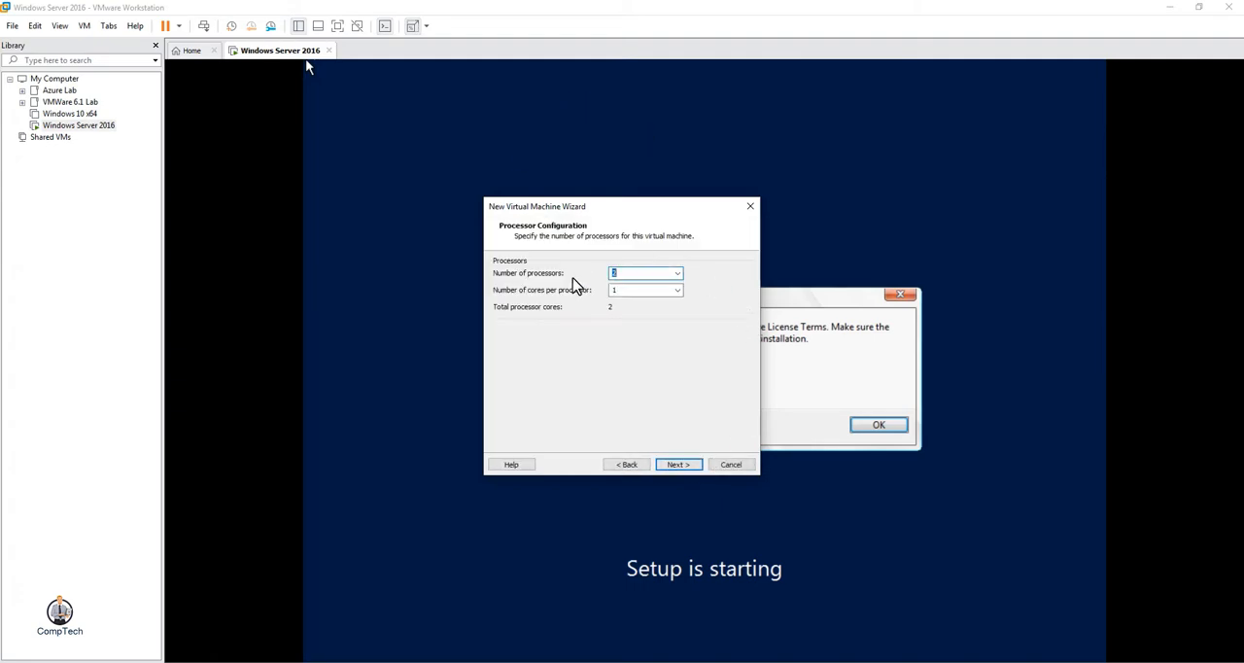
{"action": "left_click", "coordinate": [678, 465]}
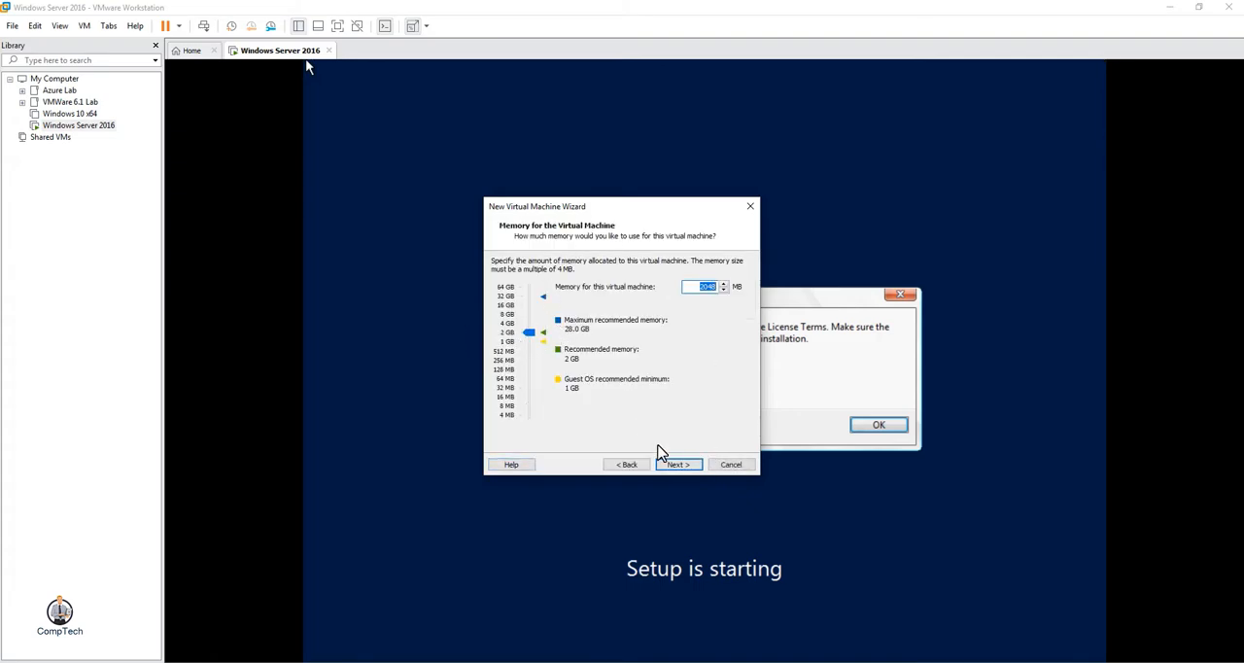
{"action": "left_click", "coordinate": [678, 464]}
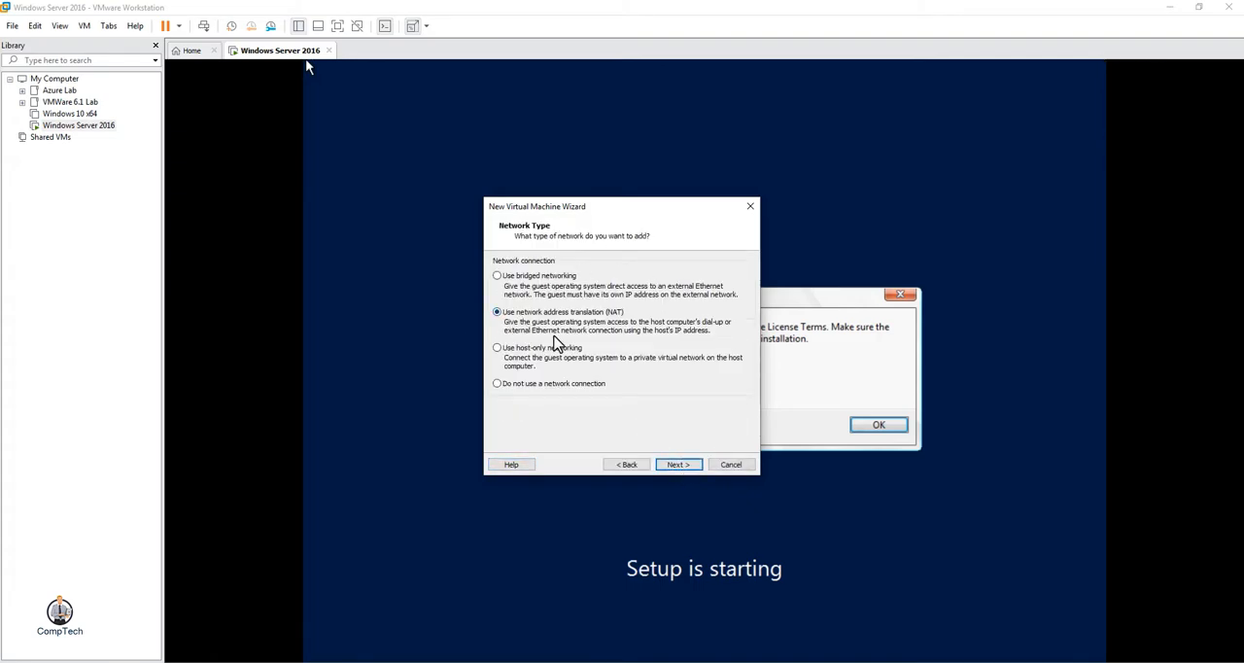
{"action": "mouse_move", "coordinate": [499, 296]}
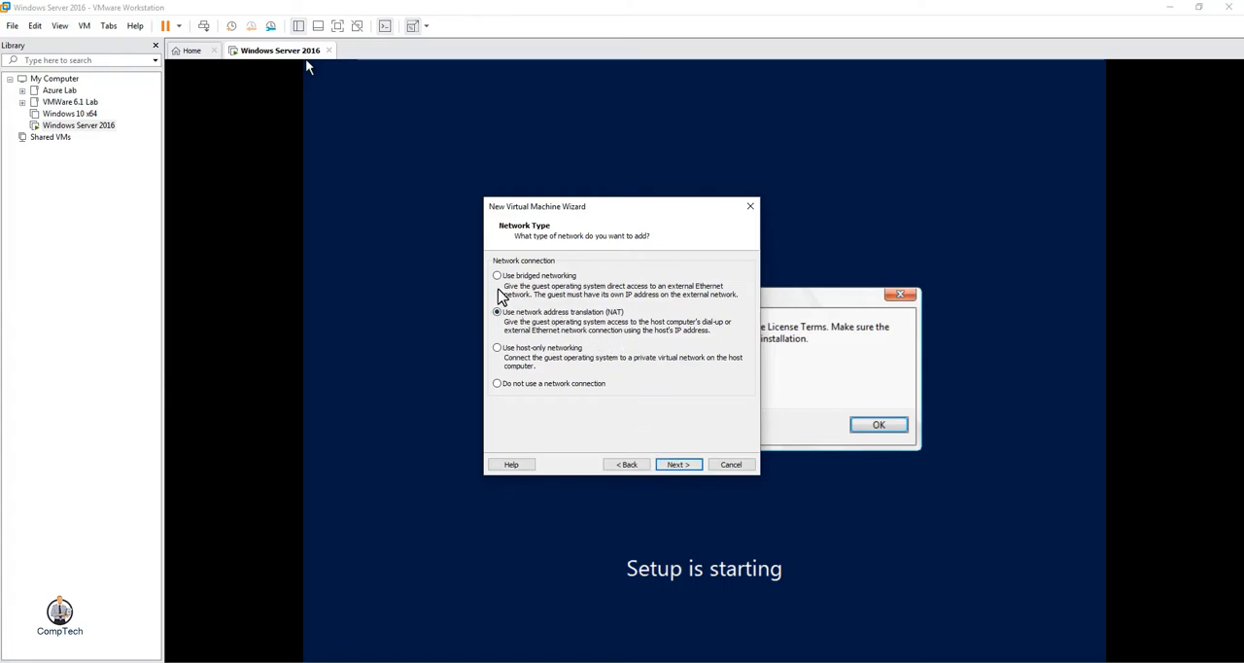
{"action": "left_click", "coordinate": [678, 464]}
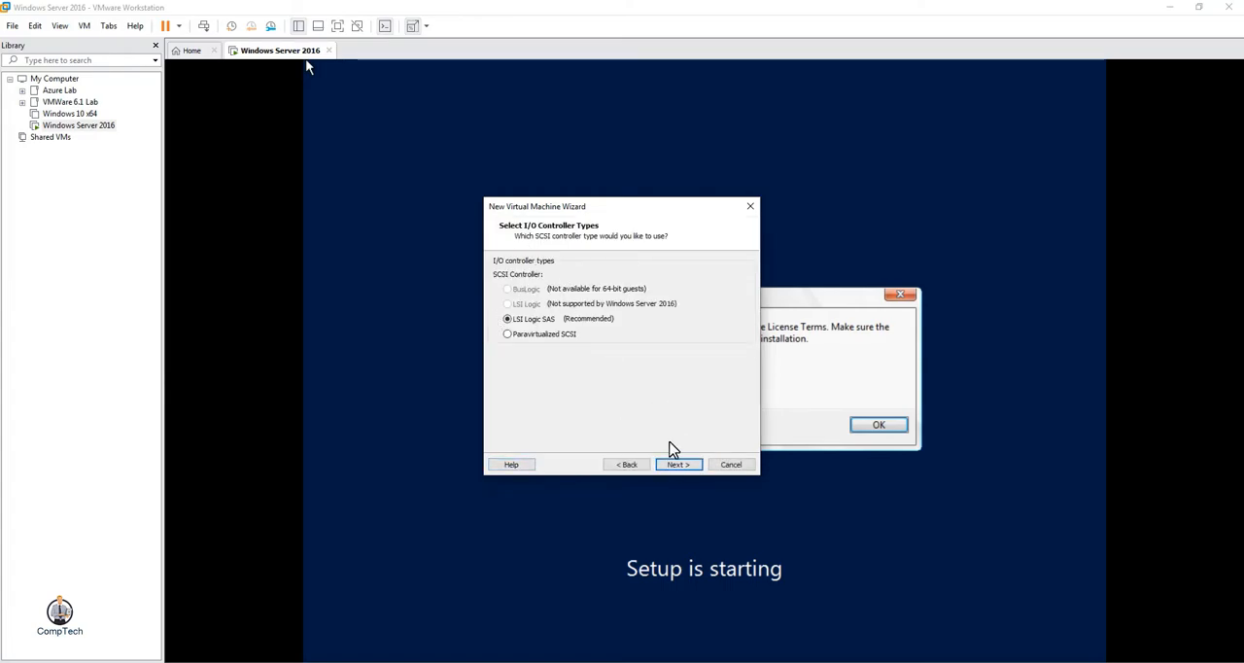
{"action": "left_click", "coordinate": [678, 465]}
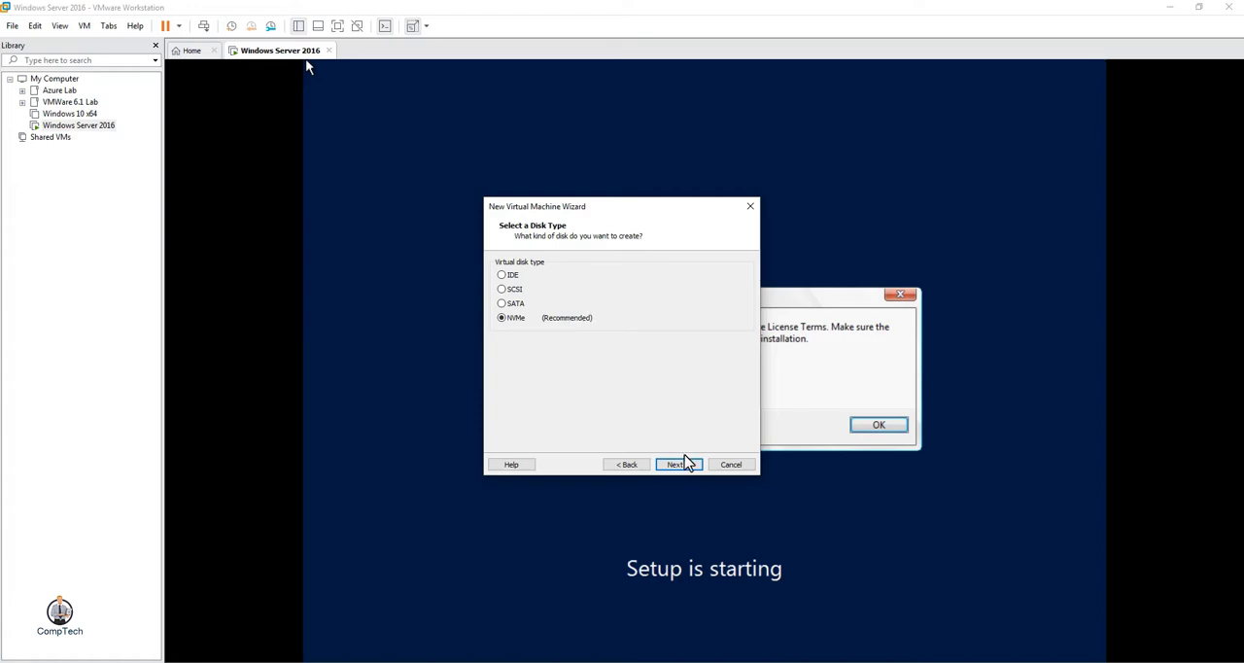
{"action": "left_click", "coordinate": [677, 464]}
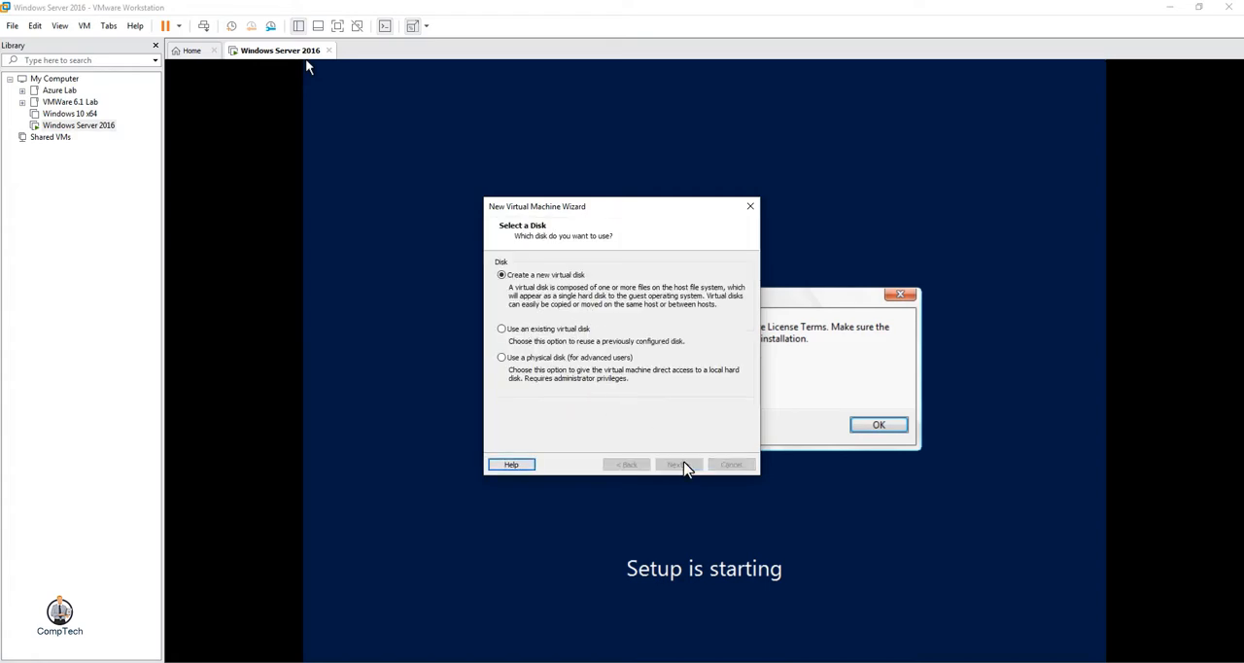
- Create a new 60 GB virtual disk stored as a single file and reach the summary
{"action": "left_click", "coordinate": [678, 465]}
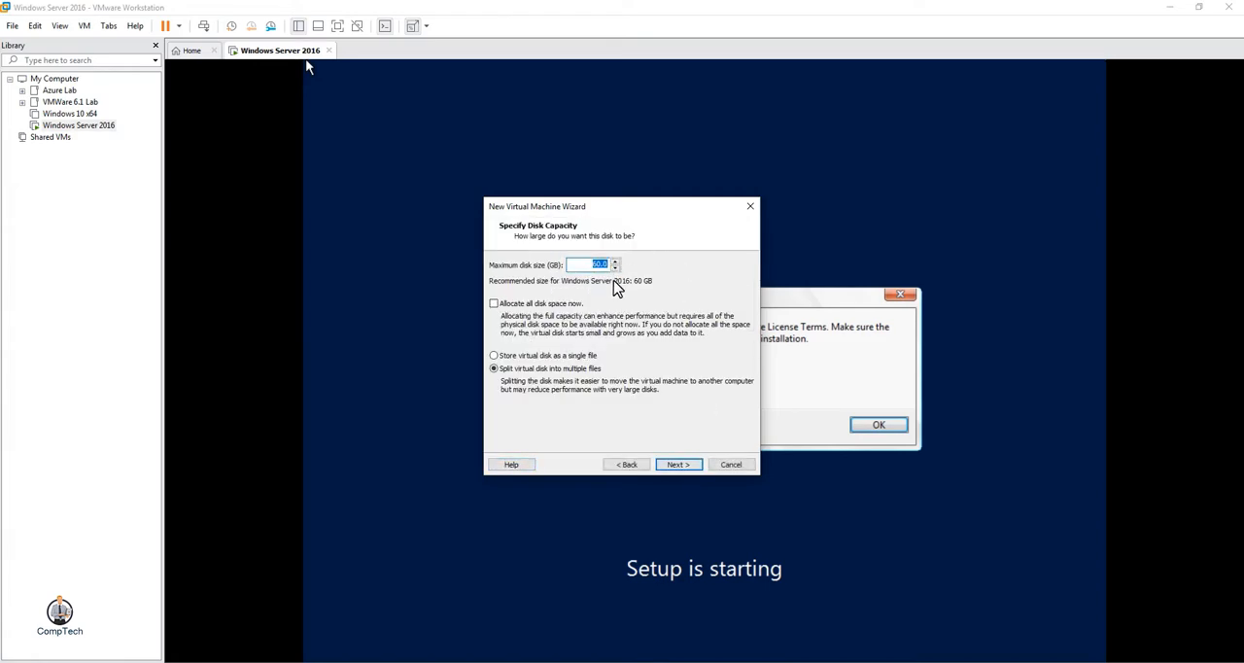
{"action": "left_click", "coordinate": [494, 353]}
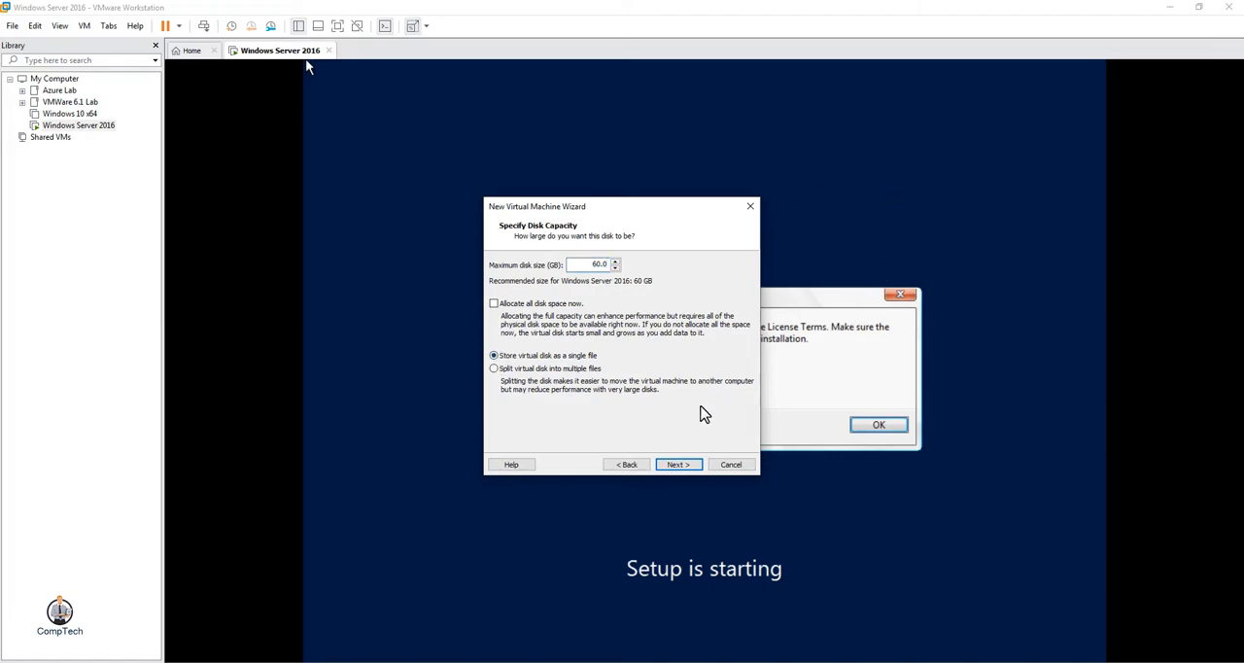
{"action": "left_click", "coordinate": [679, 465]}
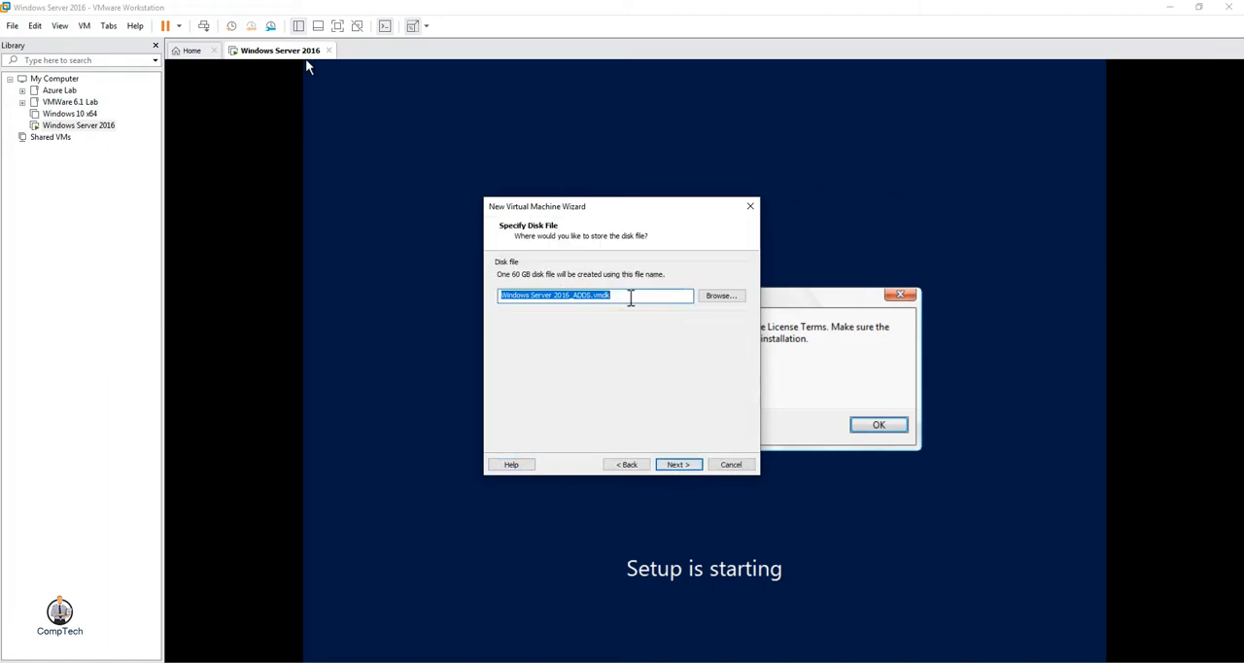
{"action": "left_click", "coordinate": [678, 465]}
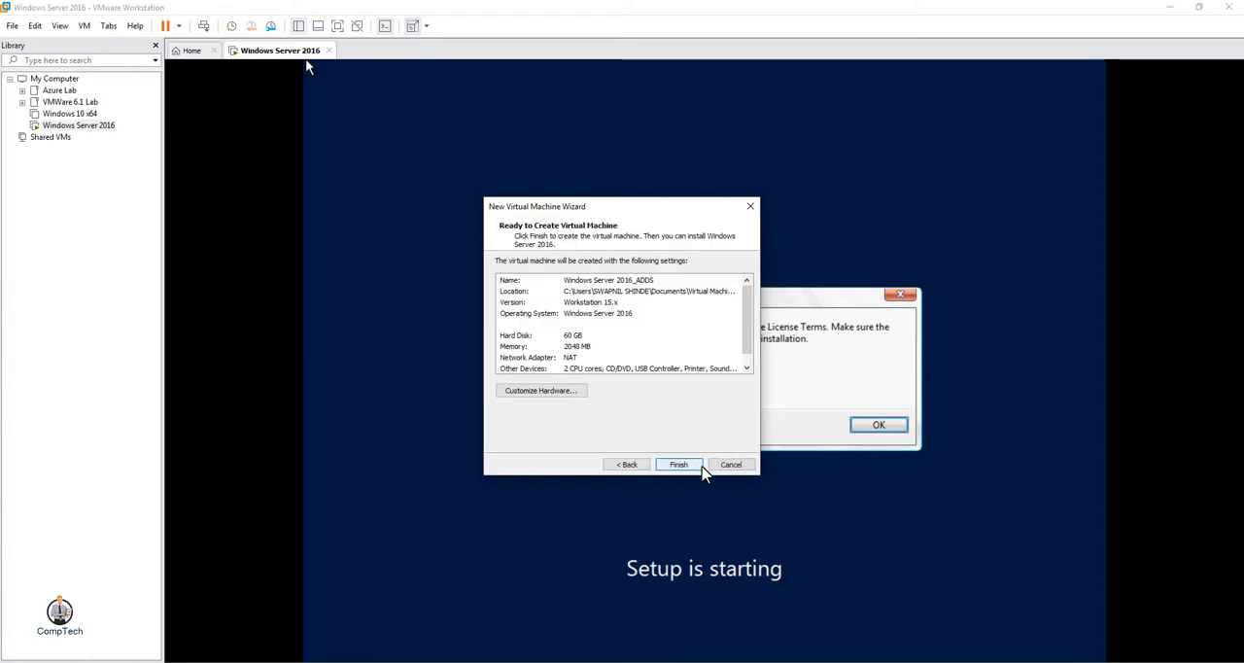
- Finish the wizard so Windows Server 2016_ADDS appears in the library
{"action": "left_click", "coordinate": [680, 464]}
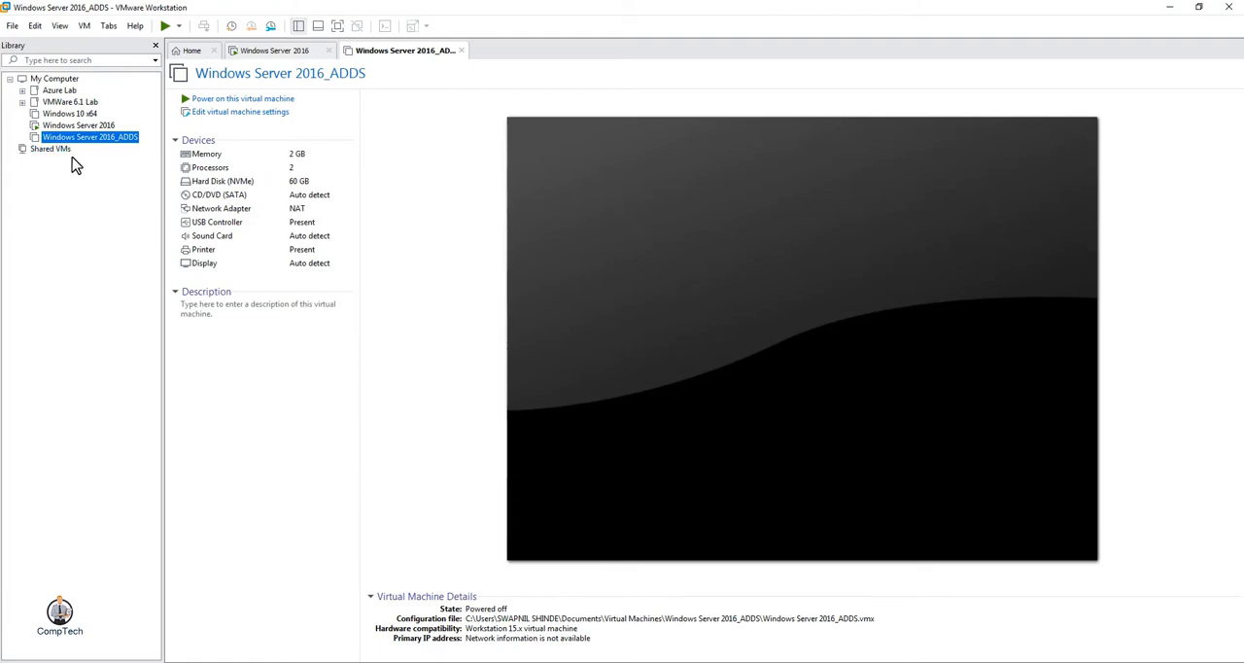
{"action": "mouse_move", "coordinate": [62, 151]}
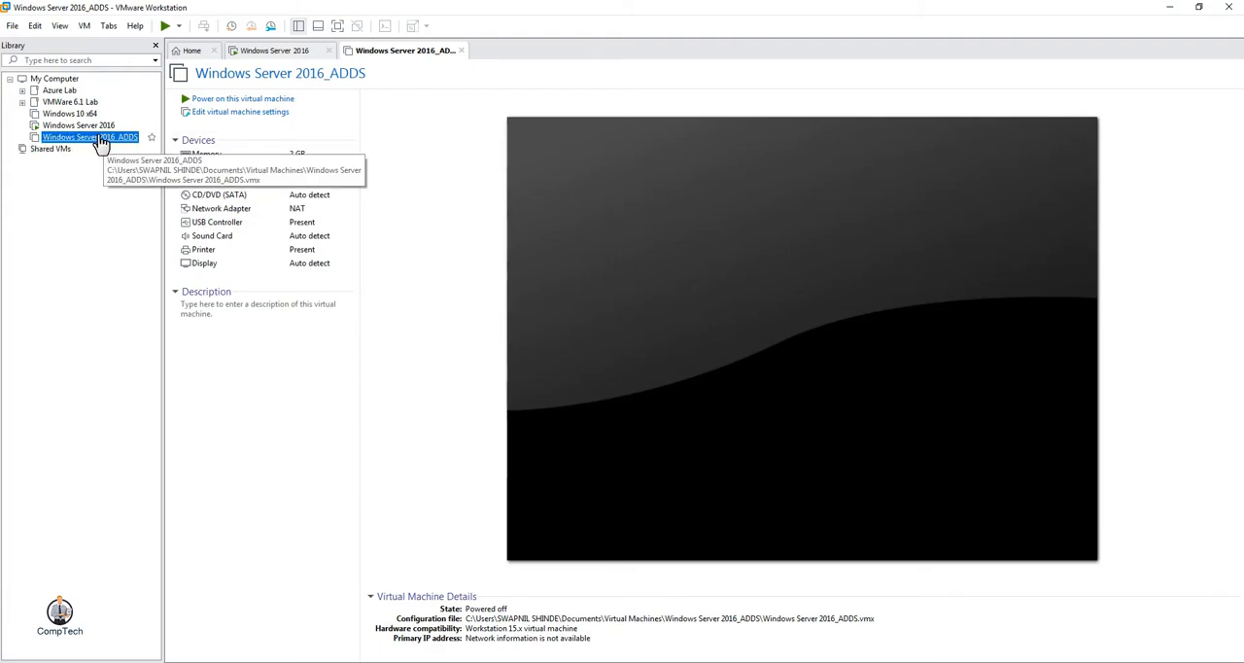
{"action": "mouse_move", "coordinate": [159, 150]}
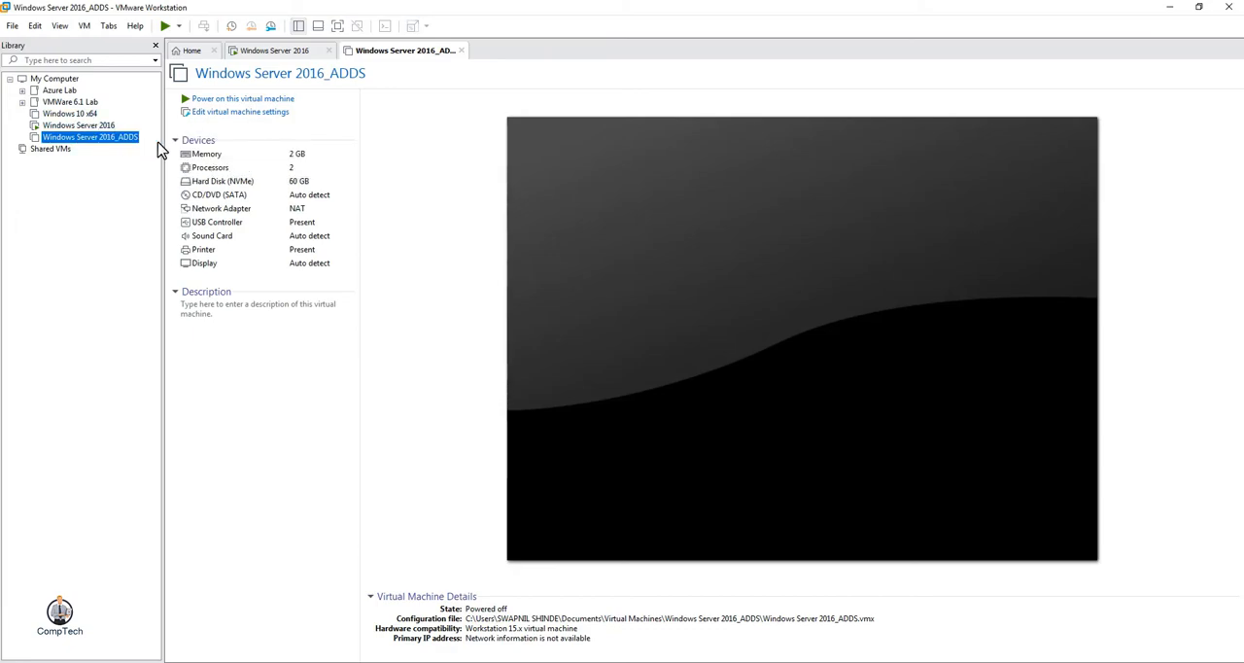
{"action": "mouse_move", "coordinate": [112, 146]}
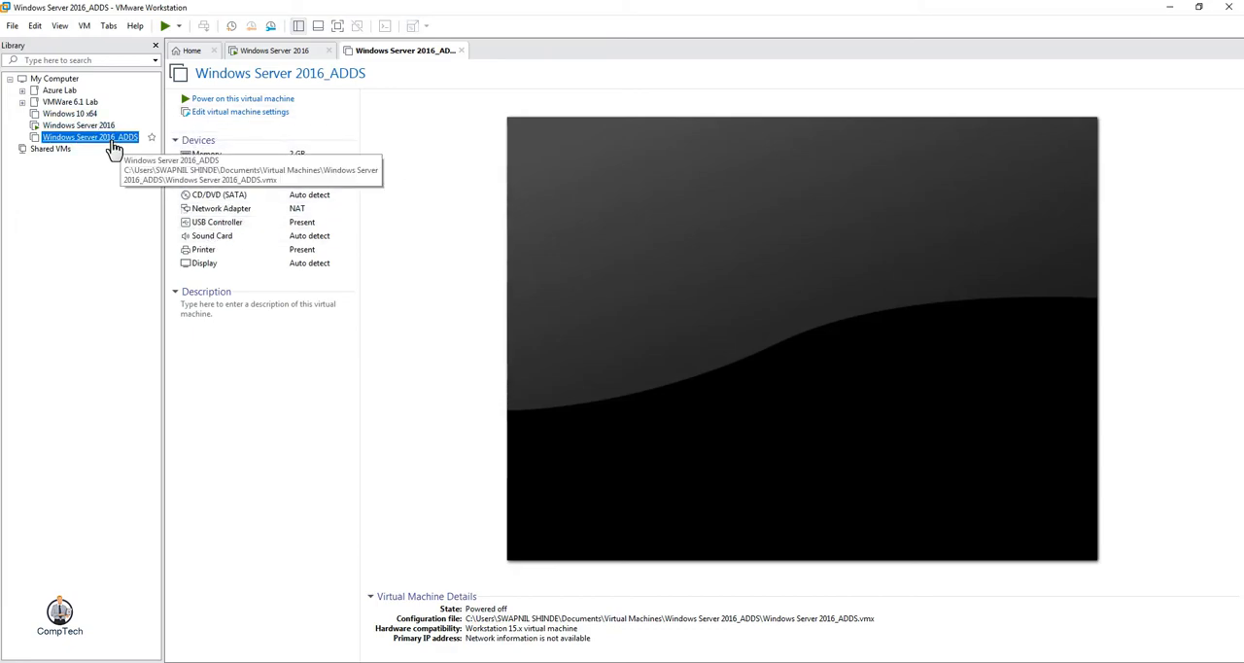
- Set the new VM's CD/DVD (SATA) drive to use an ISO image file and browse for it
{"action": "right_click", "coordinate": [88, 136]}
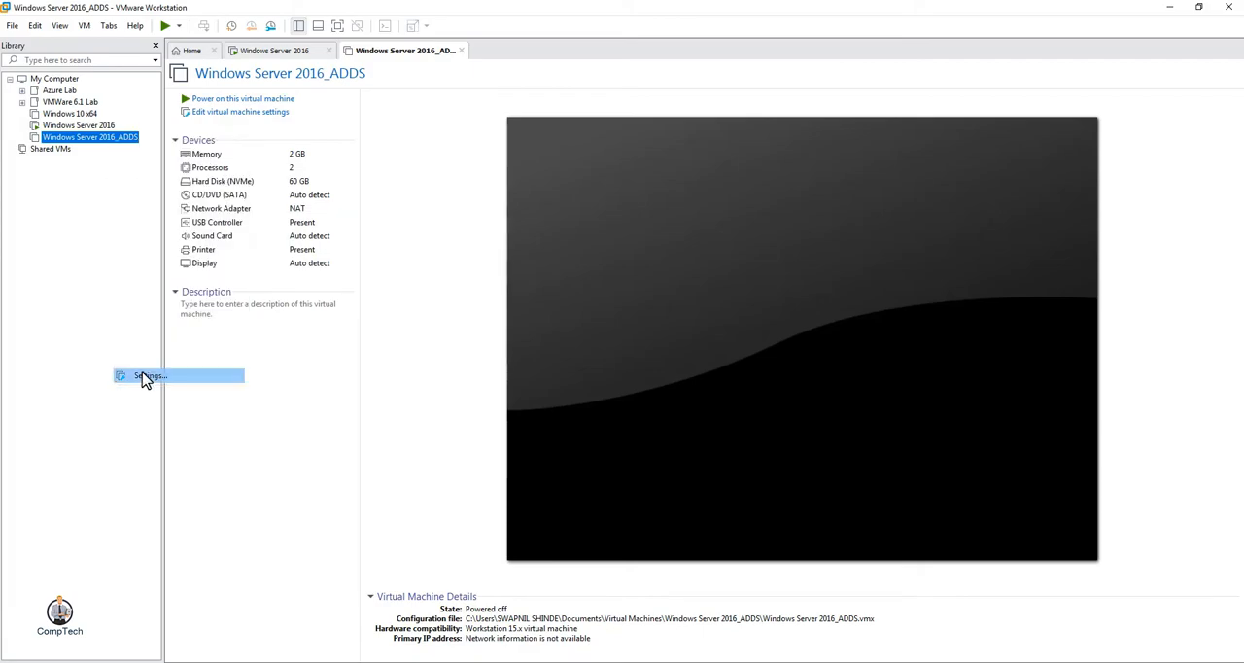
{"action": "left_click", "coordinate": [152, 375]}
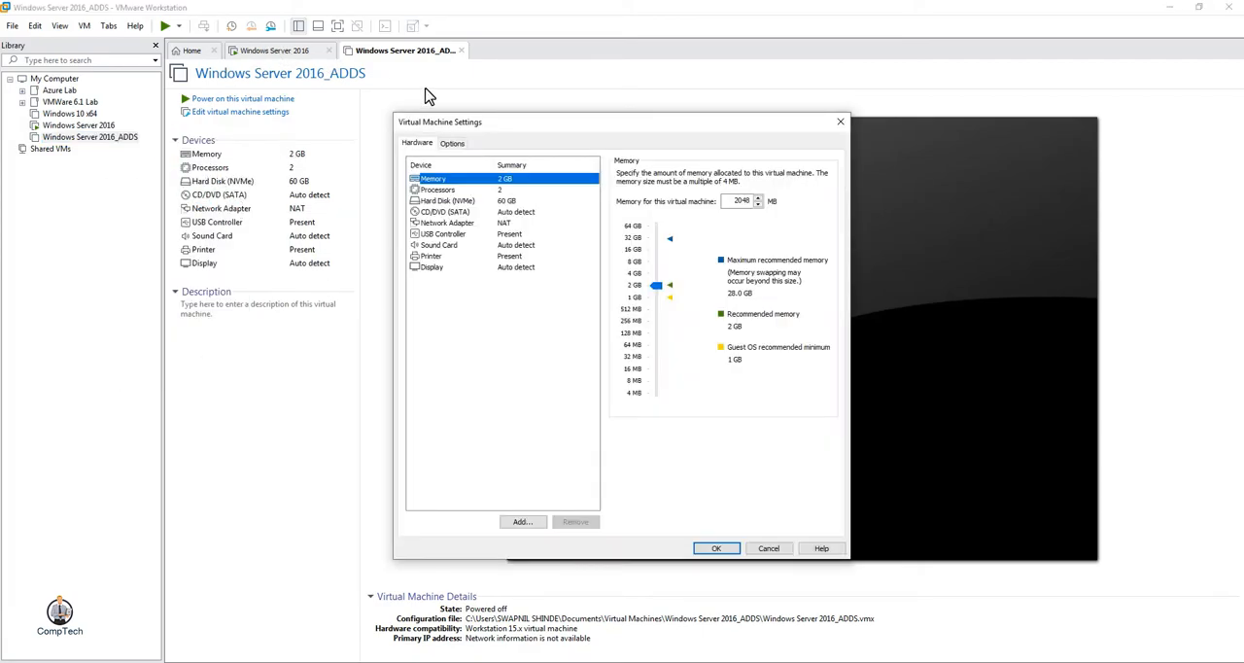
{"action": "mouse_move", "coordinate": [466, 226]}
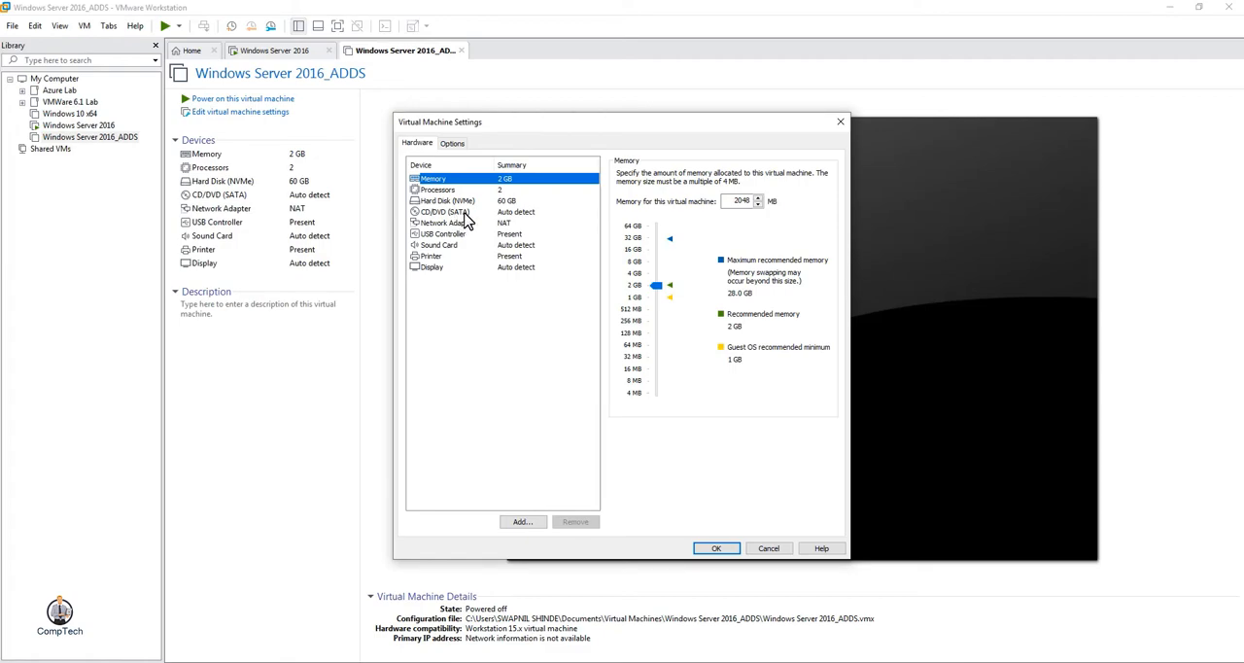
{"action": "left_click", "coordinate": [443, 211]}
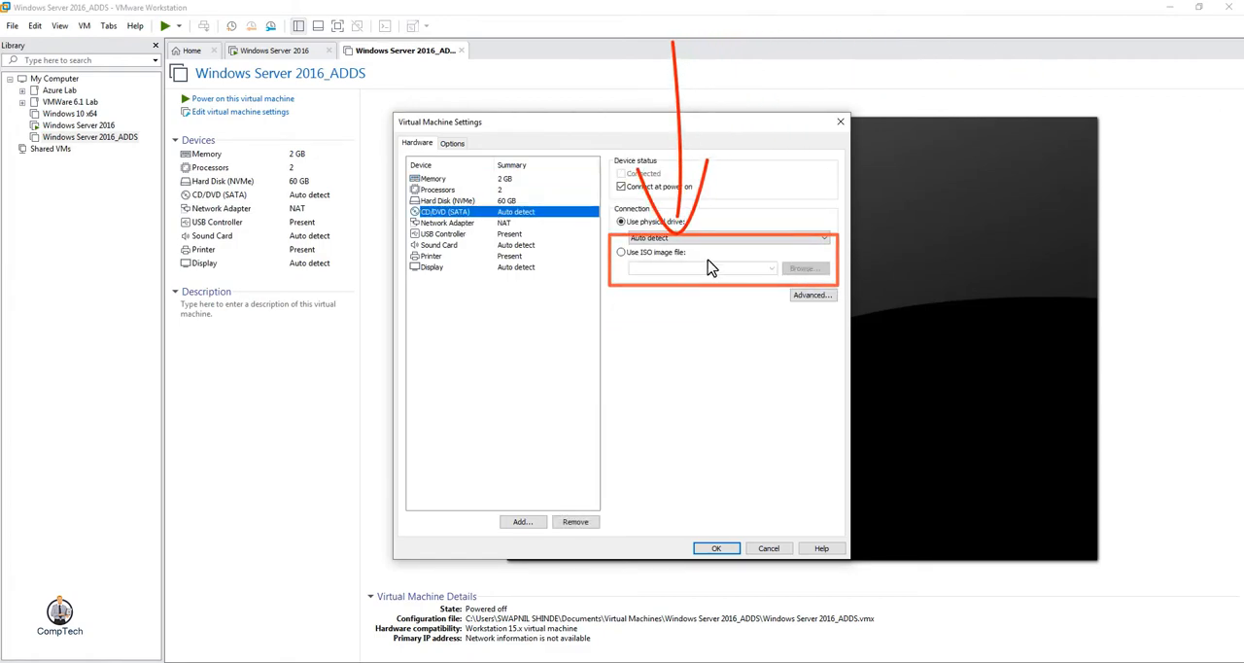
{"action": "left_click", "coordinate": [622, 252]}
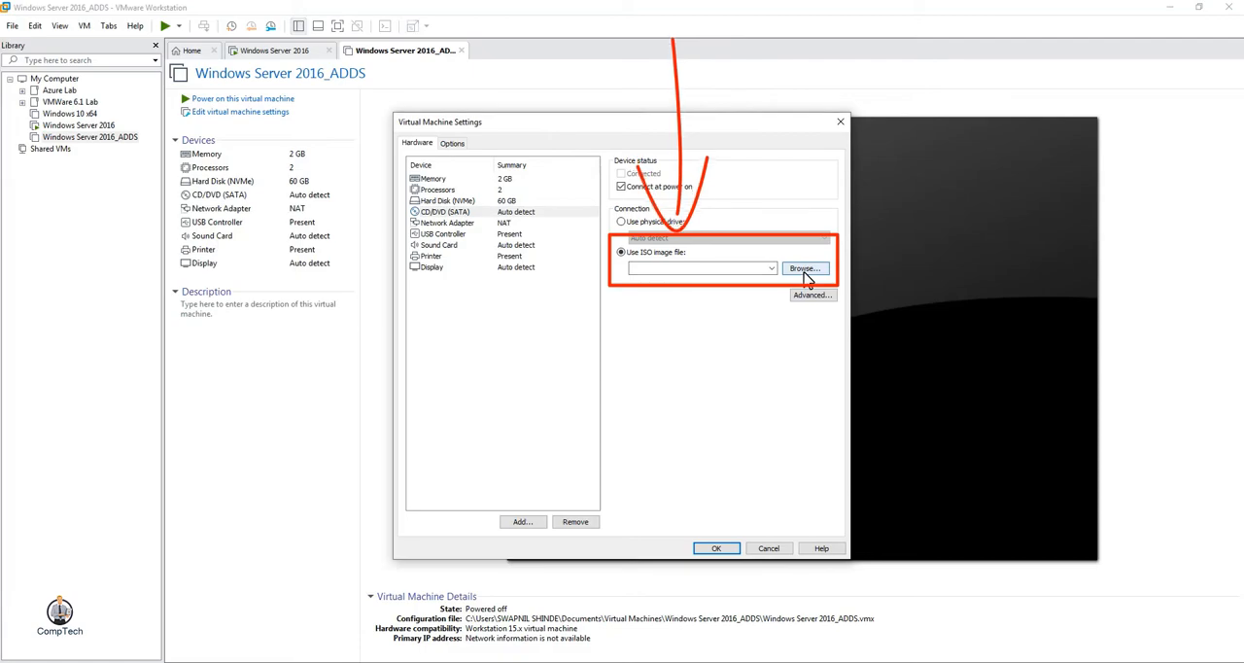
{"action": "left_click", "coordinate": [807, 269]}
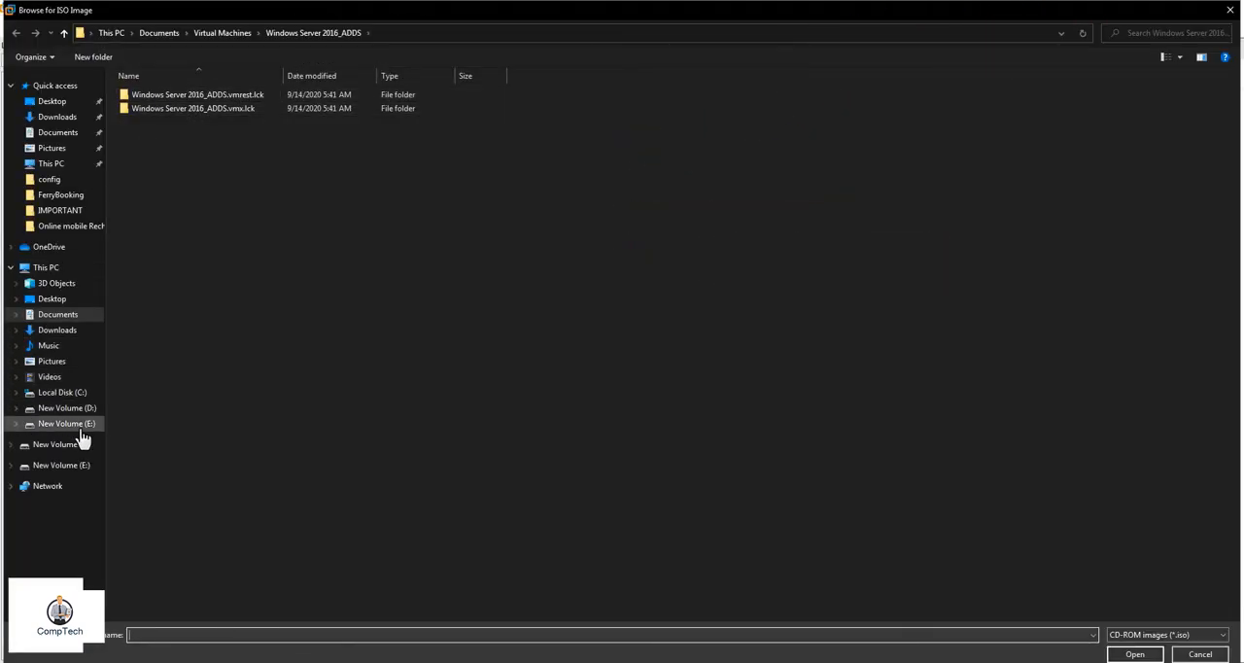
- Pick Windows_Server_2016_Datacenter.ISO from D:\Software\VM Ware Data\ISO IMAGES
{"action": "left_click", "coordinate": [62, 408]}
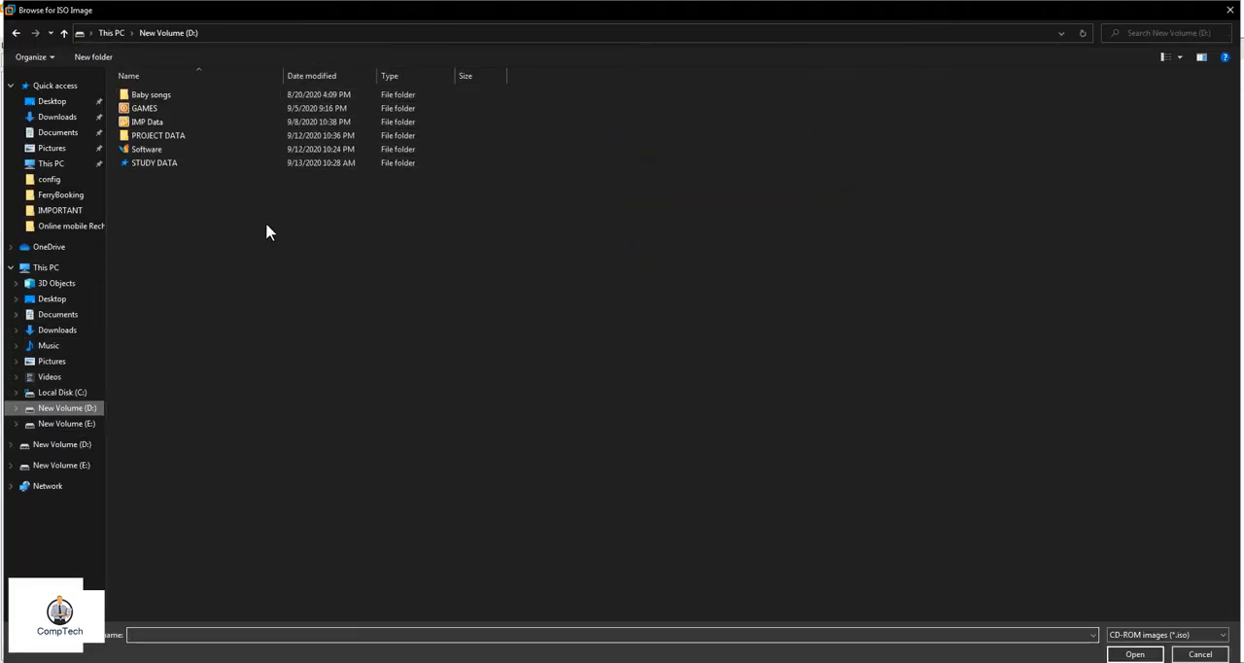
{"action": "double_click", "coordinate": [148, 148]}
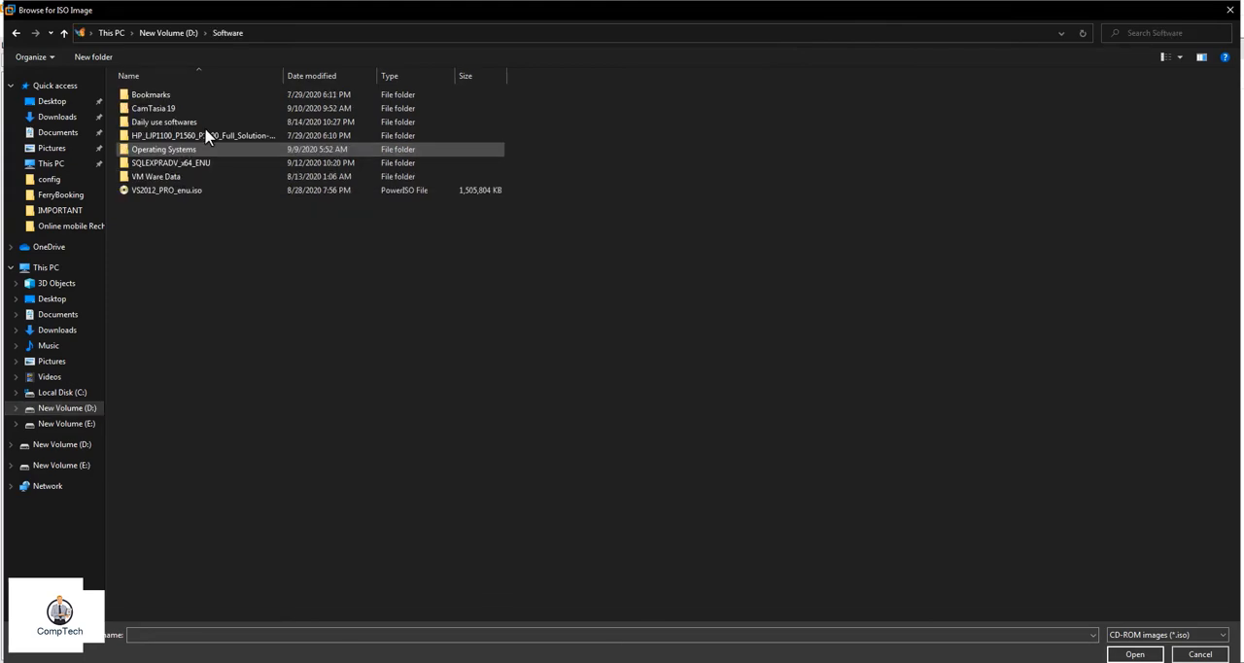
{"action": "double_click", "coordinate": [156, 175]}
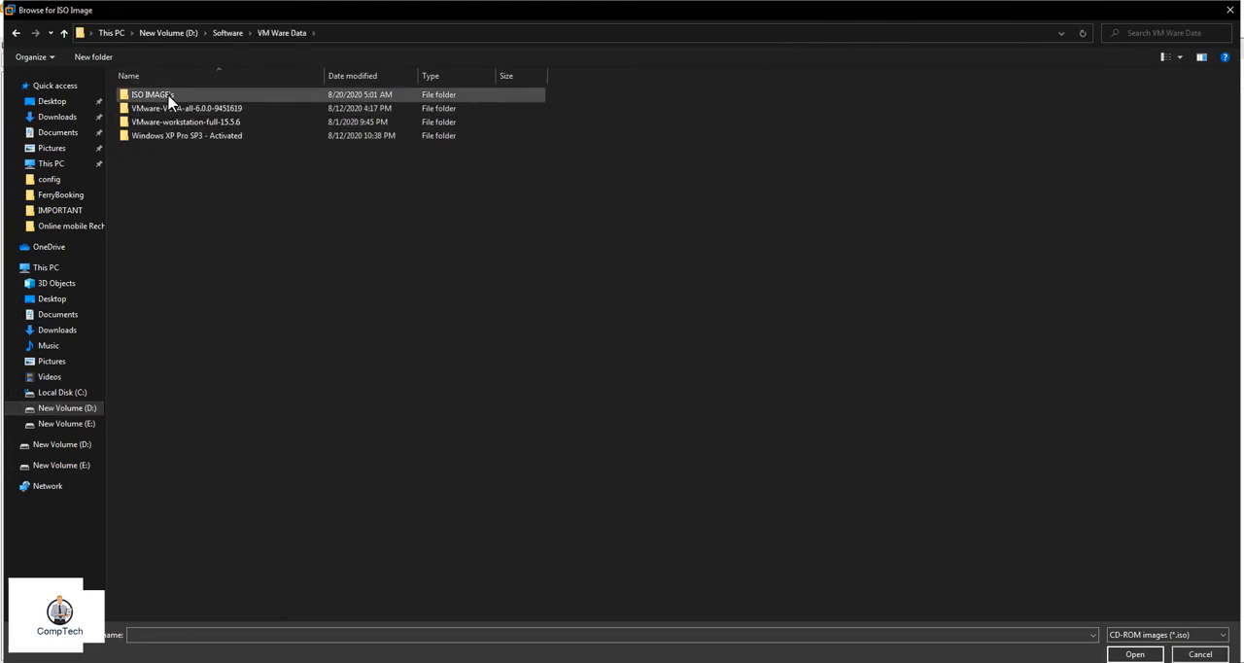
{"action": "double_click", "coordinate": [152, 85]}
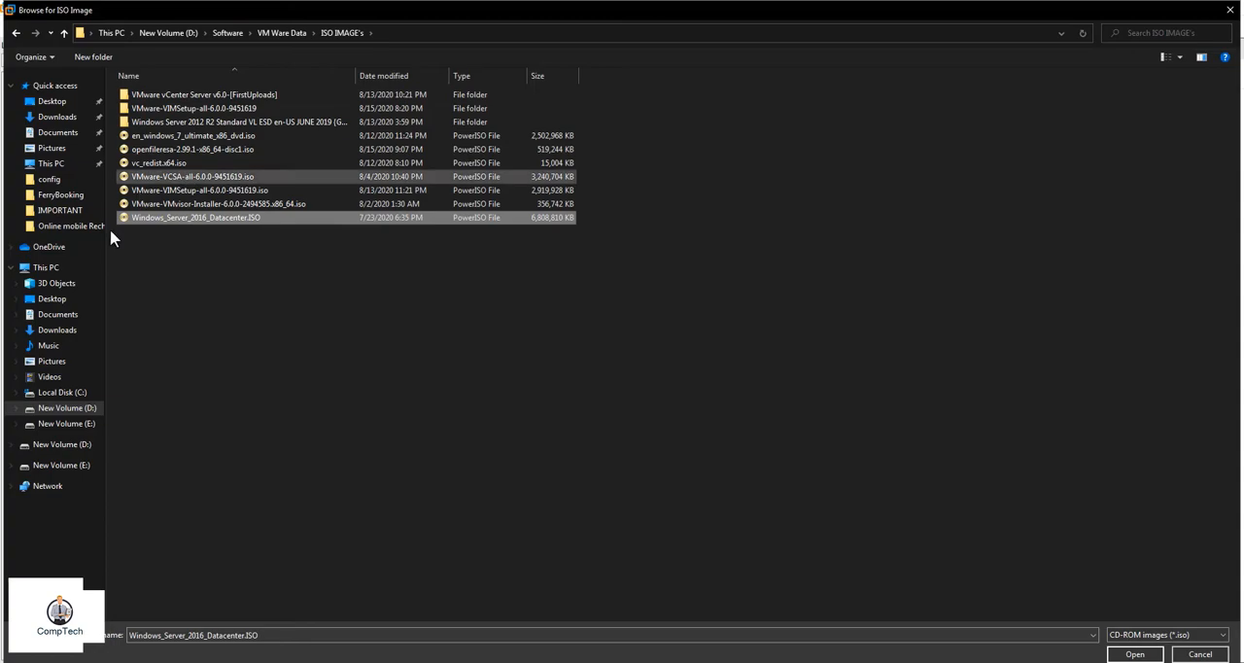
{"action": "left_click", "coordinate": [194, 218]}
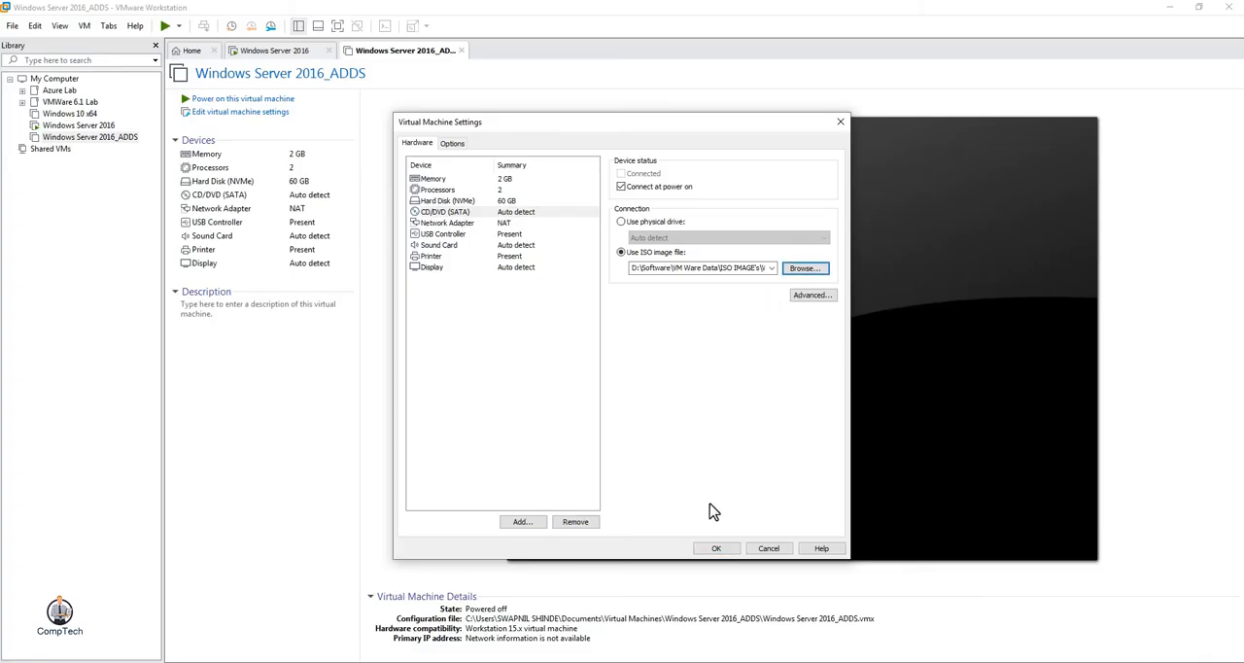
- Save the VM settings so CD/DVD uses the ISO from drive D, and select the VM
{"action": "left_click", "coordinate": [715, 548]}
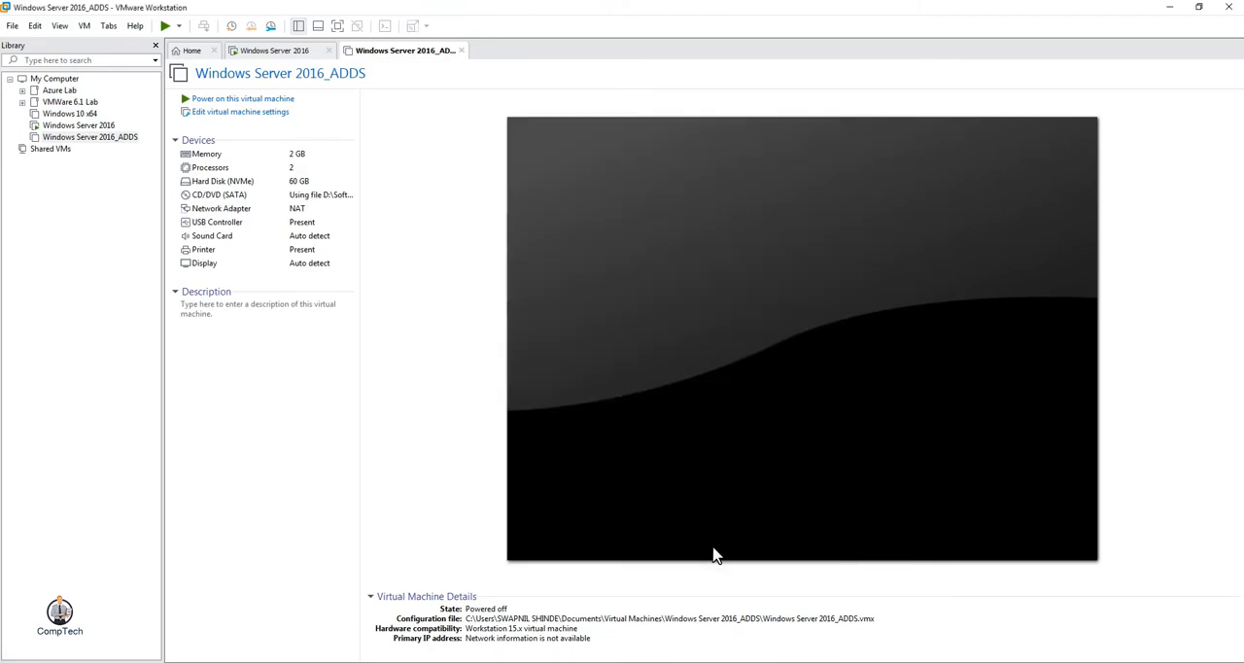
{"action": "left_click", "coordinate": [80, 136]}
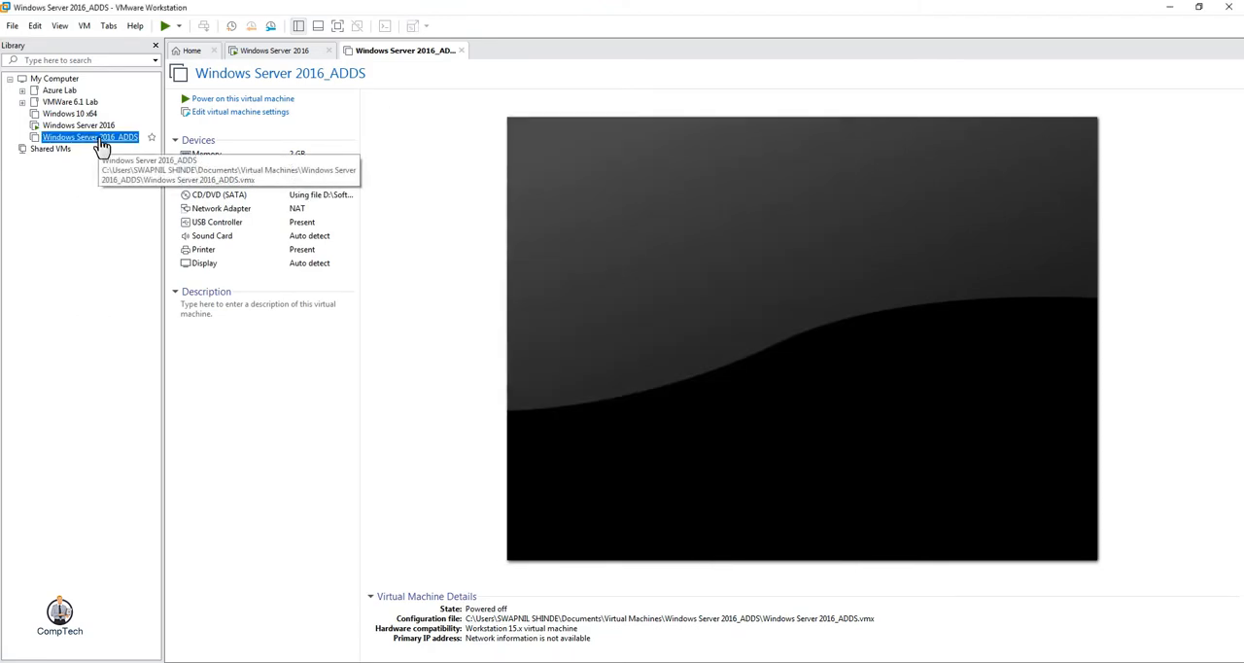
{"action": "mouse_move", "coordinate": [105, 146]}
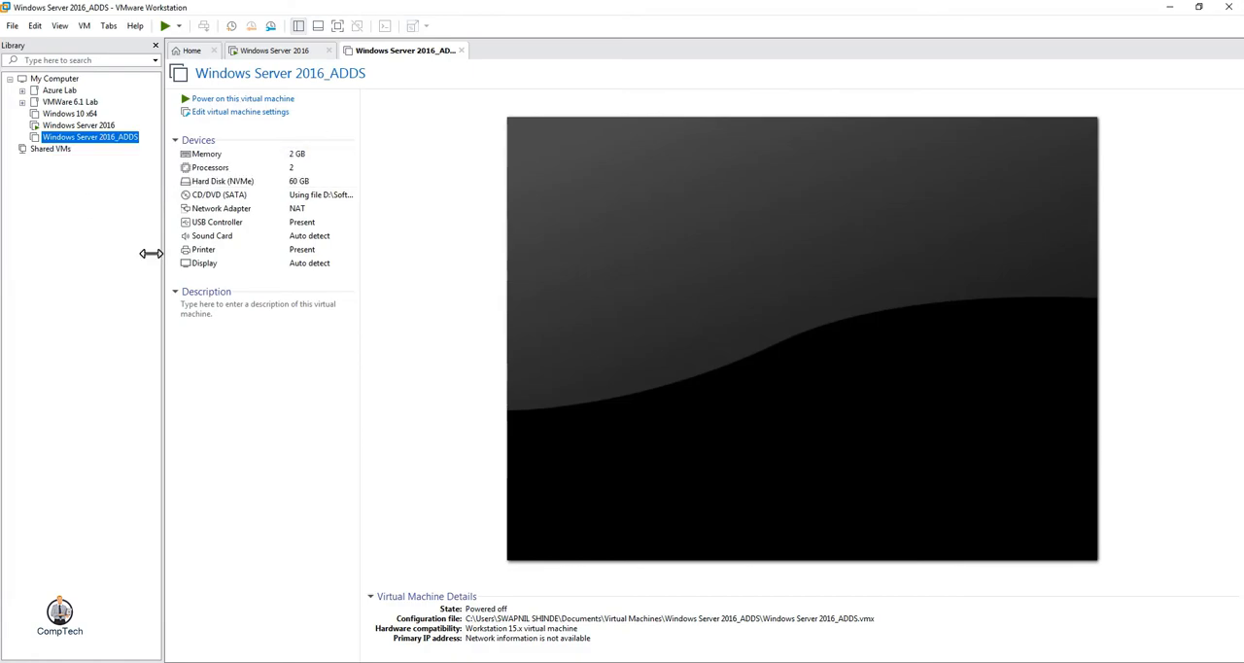
{"action": "mouse_move", "coordinate": [219, 206]}
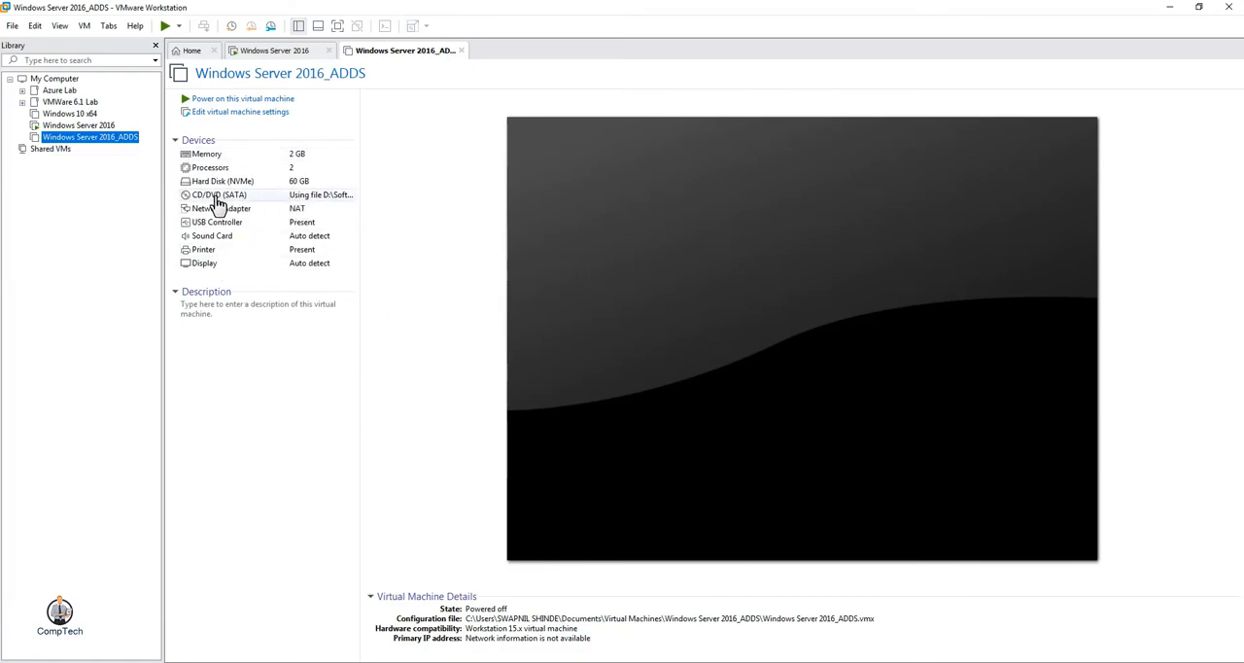
{"action": "mouse_move", "coordinate": [140, 159]}
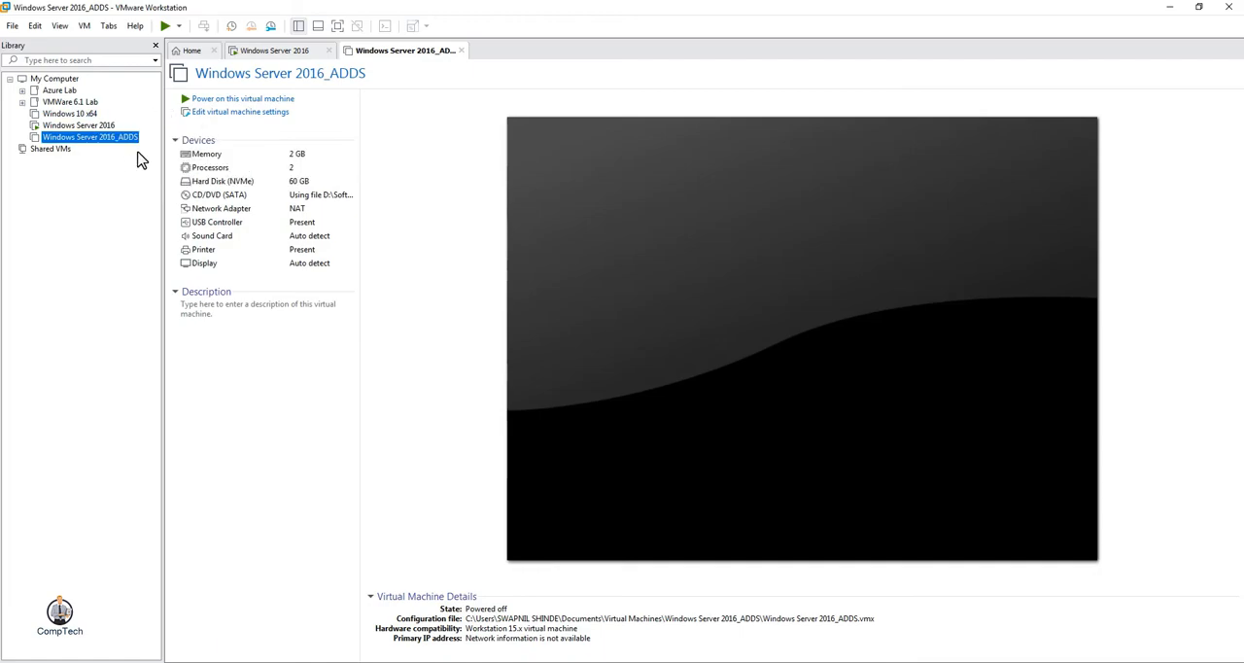
{"action": "mouse_move", "coordinate": [247, 98]}
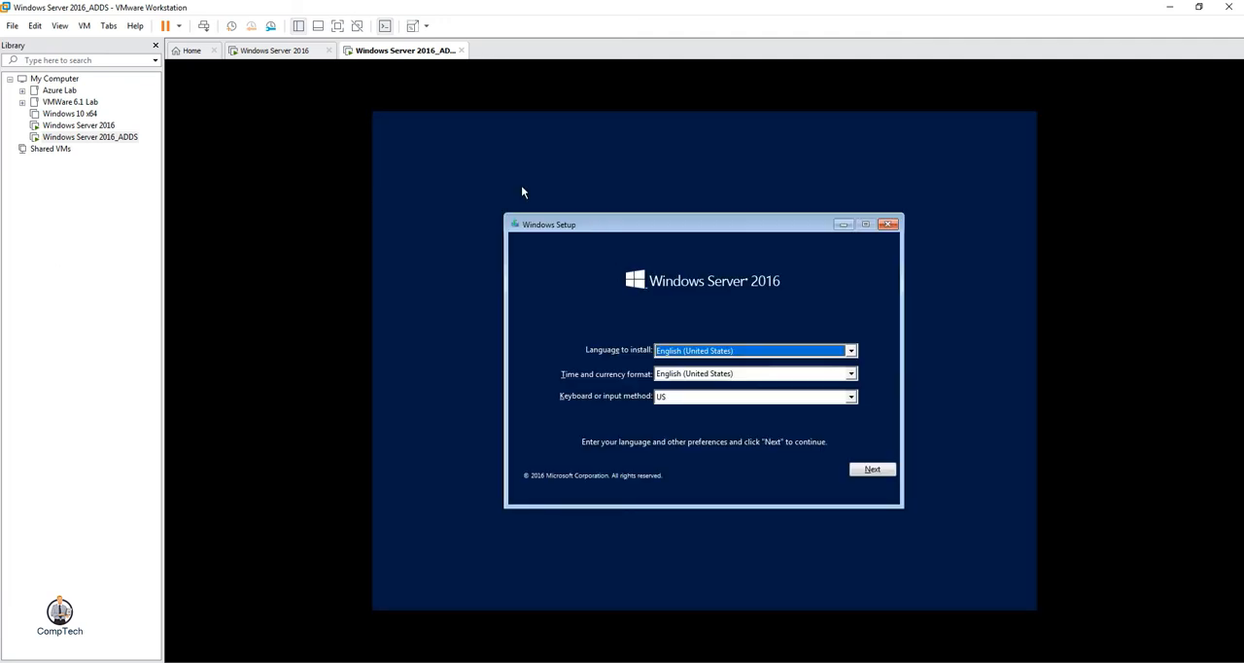
{"action": "mouse_move", "coordinate": [700, 269]}
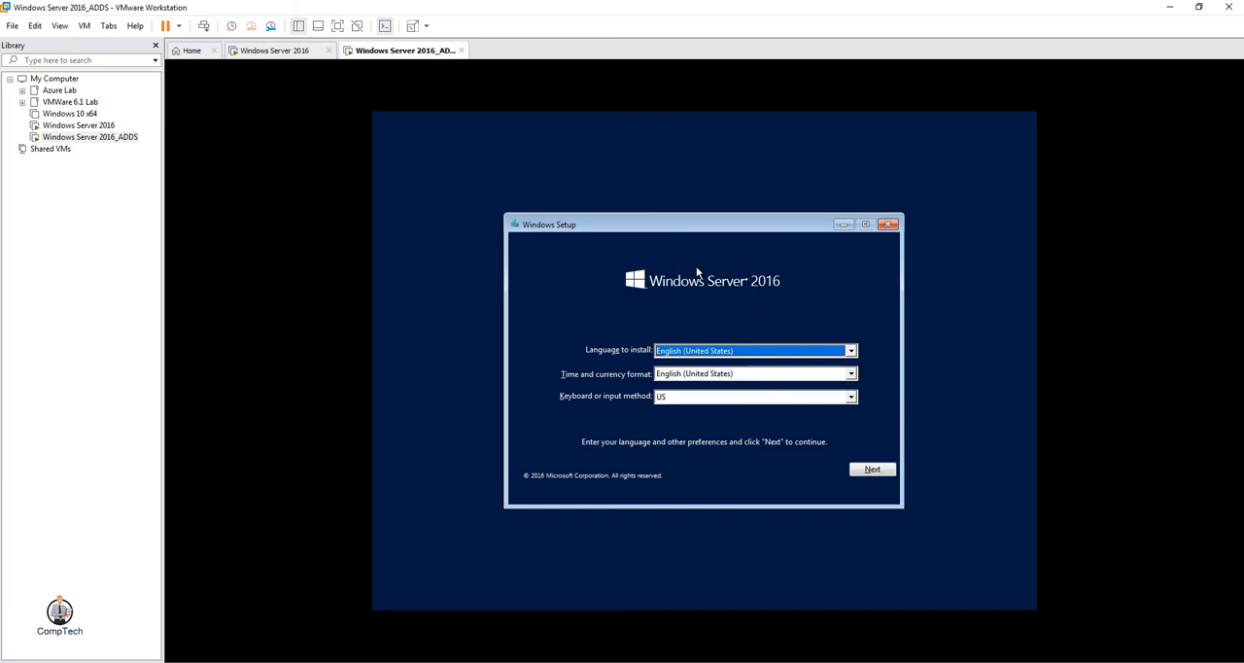
- Focus the booted guest and accept English (United States) defaults to reach Install now
{"action": "left_click", "coordinate": [871, 468]}
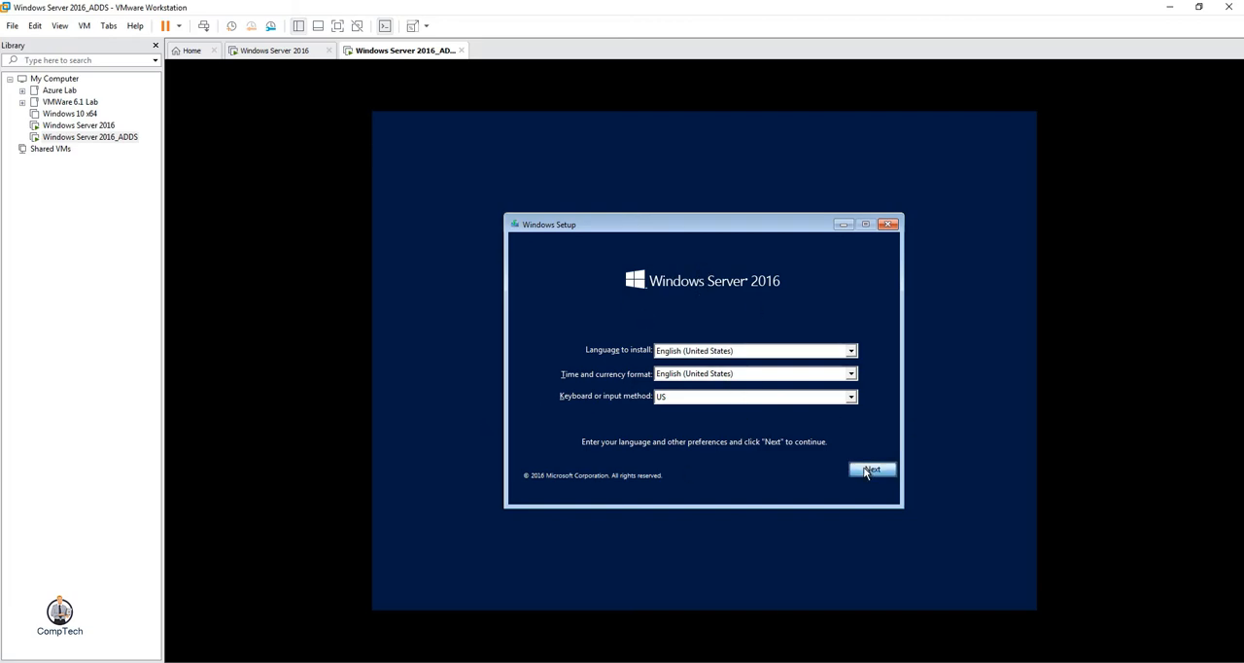
{"action": "left_click", "coordinate": [871, 471]}
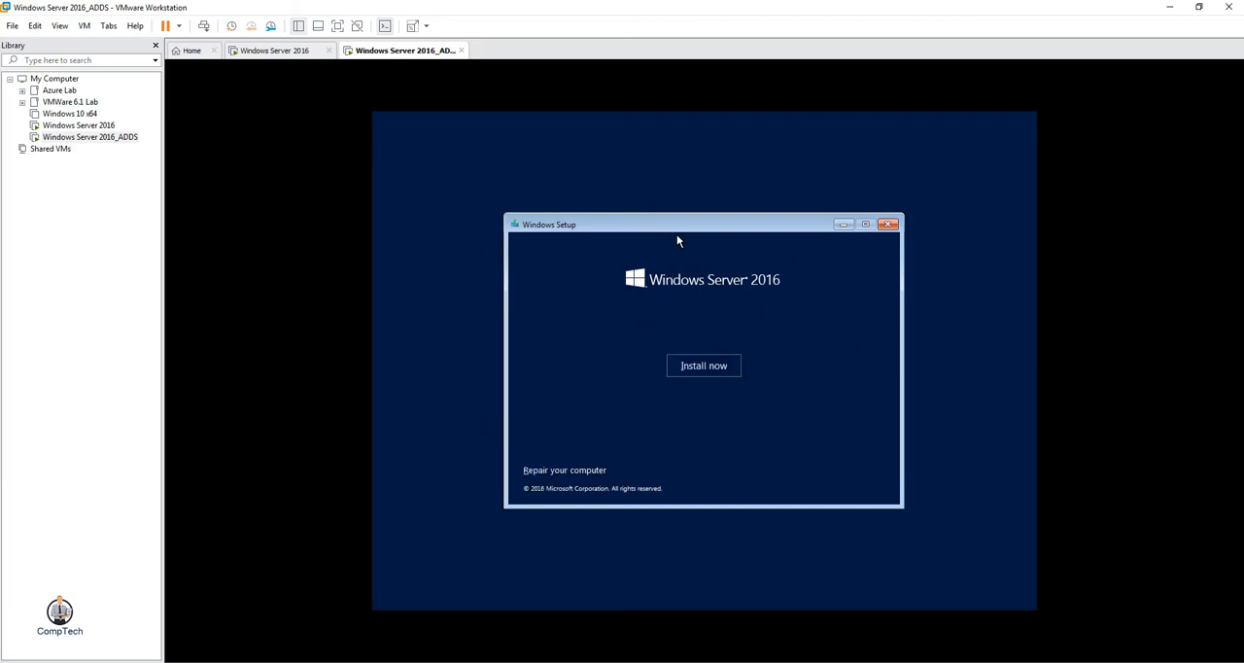
{"action": "mouse_move", "coordinate": [836, 327]}
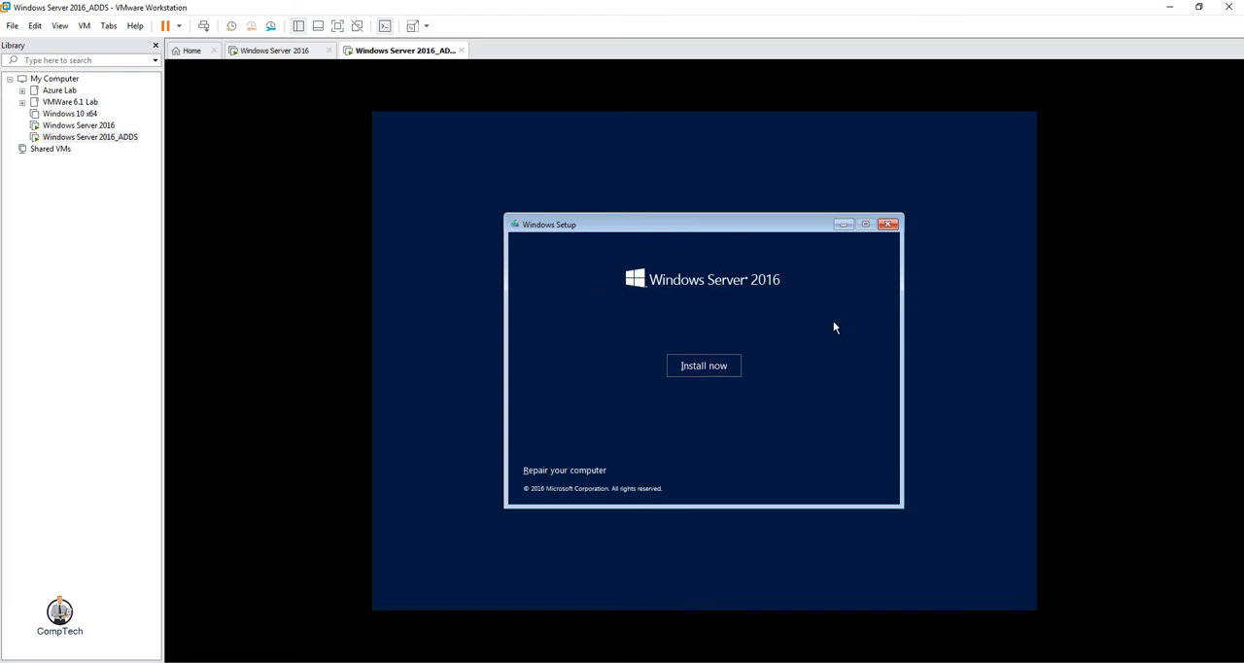
{"action": "mouse_move", "coordinate": [662, 466]}
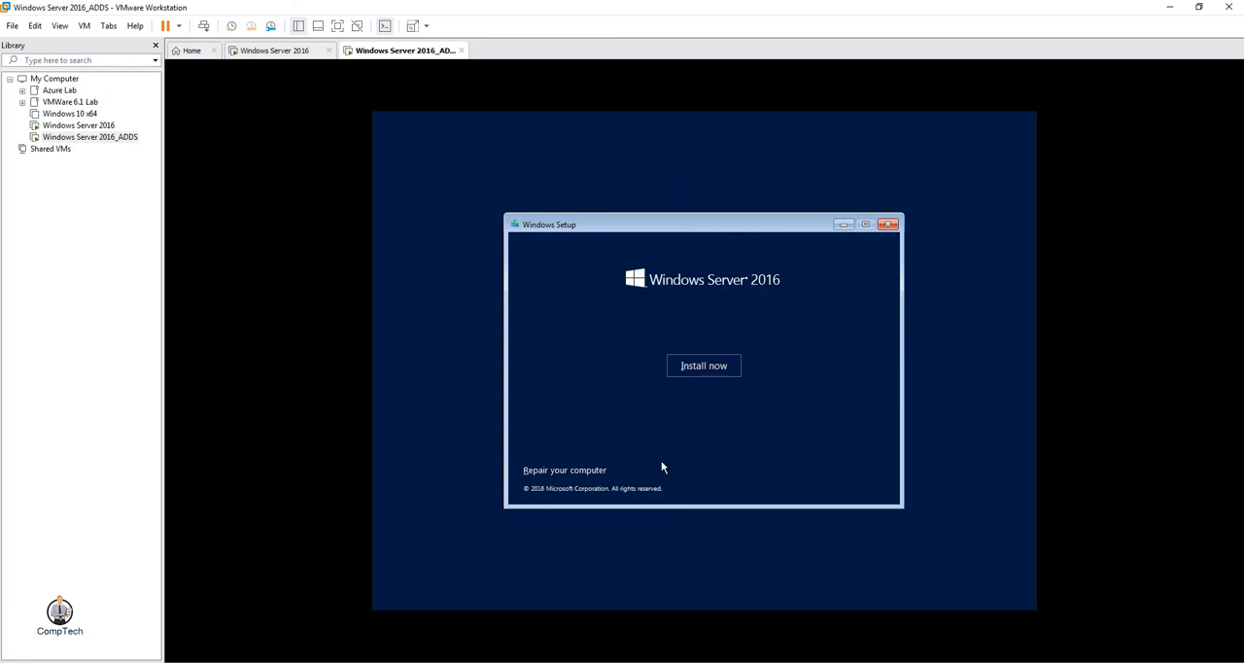
{"action": "mouse_move", "coordinate": [878, 334]}
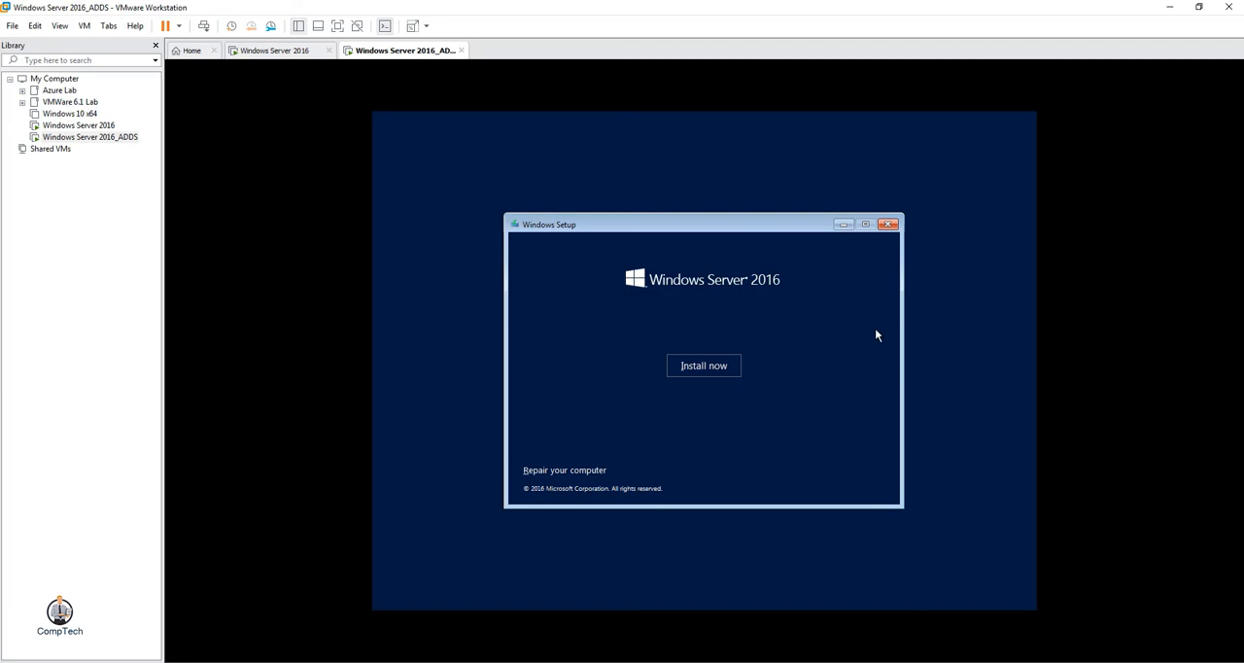
{"action": "mouse_move", "coordinate": [852, 342]}
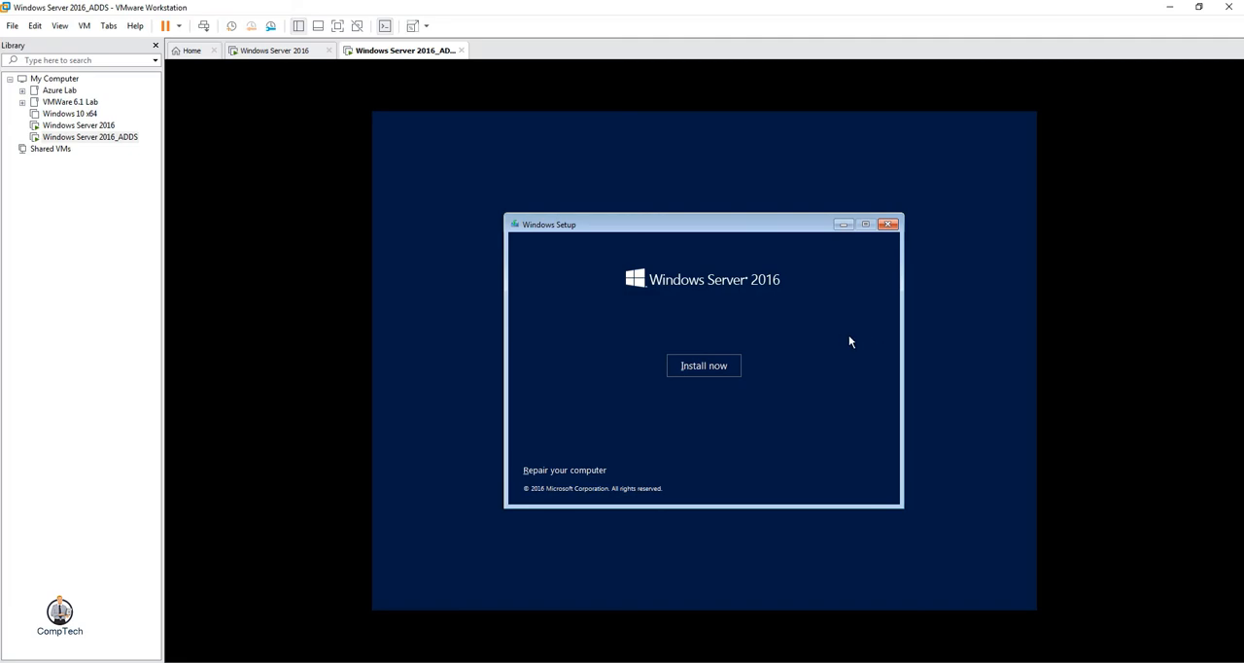
{"action": "mouse_move", "coordinate": [777, 393]}
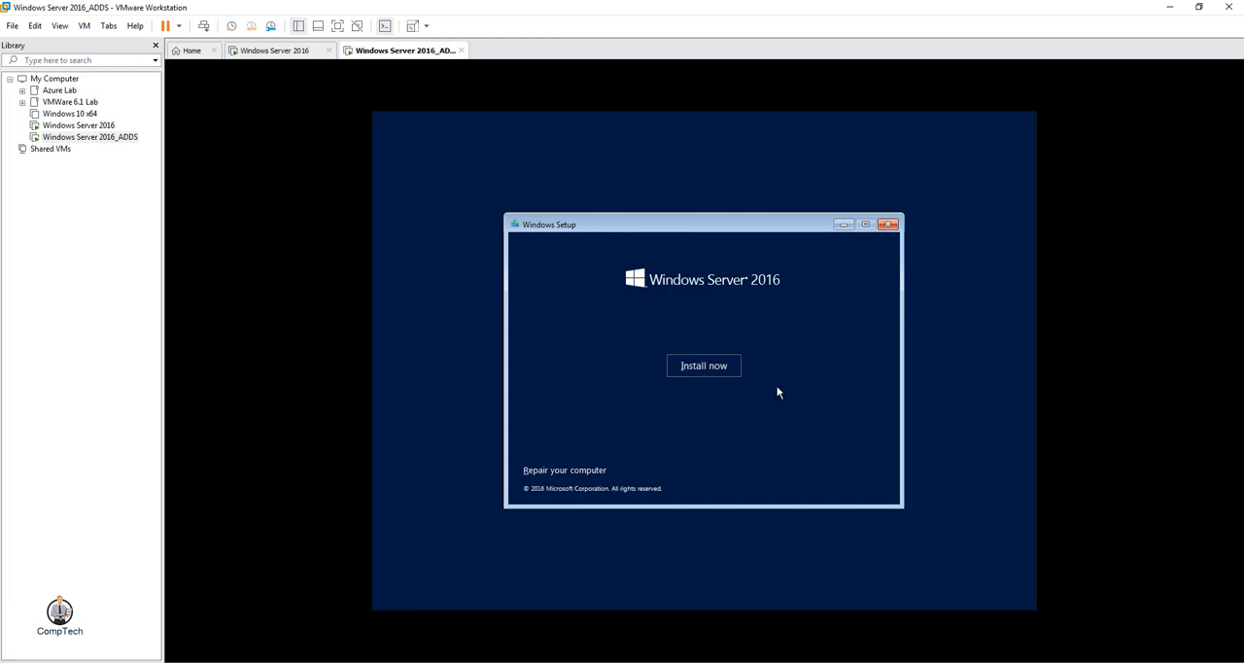
{"action": "mouse_move", "coordinate": [616, 301]}
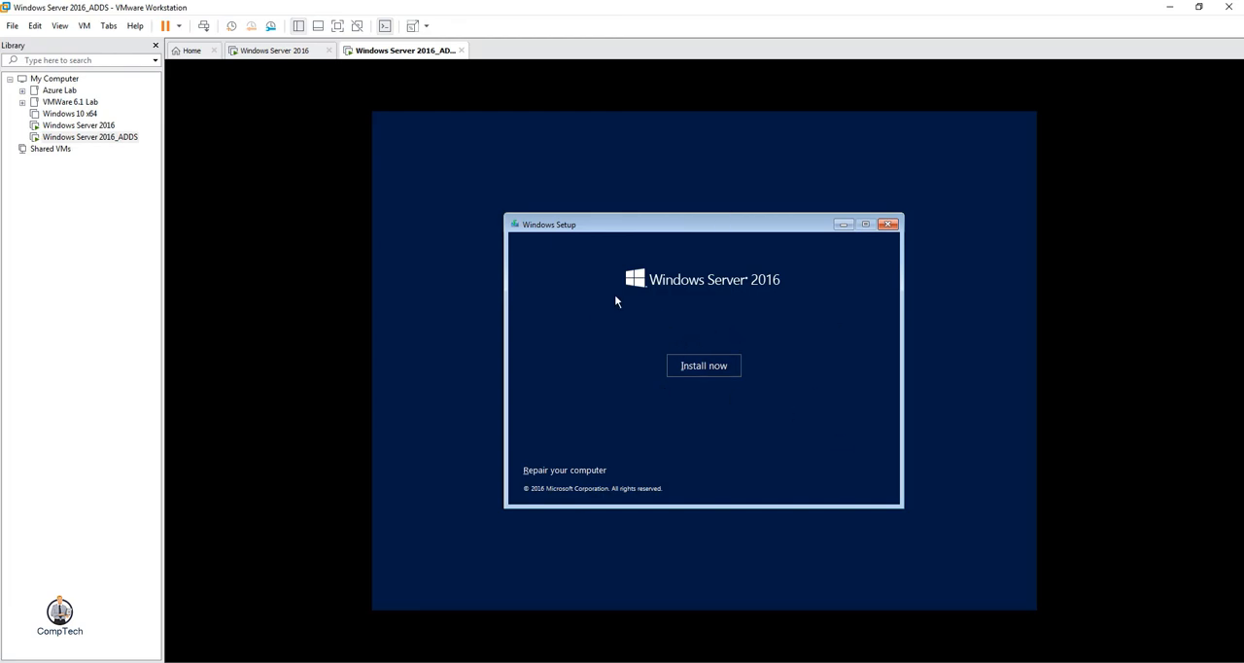